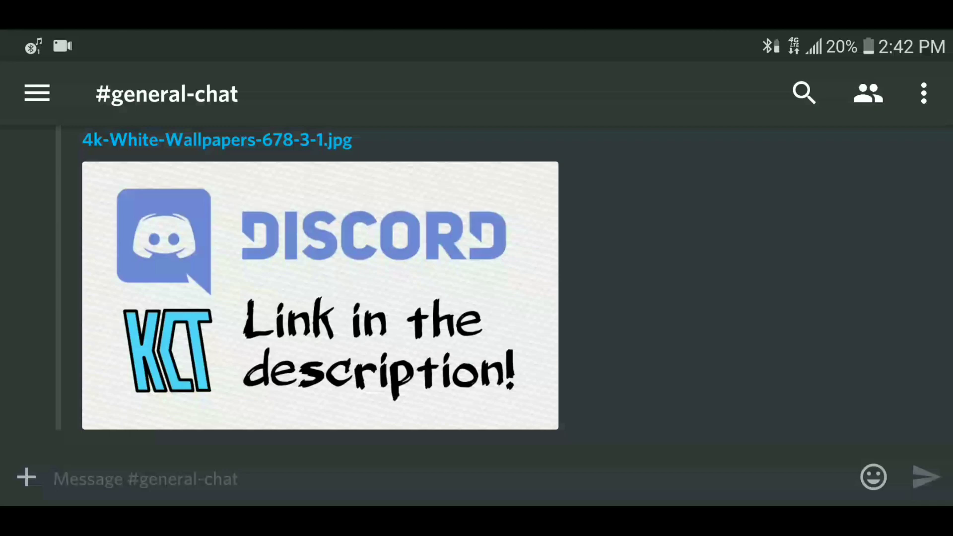
# Step: Reveal the add-a-server choices from the bottom of the server list
pyautogui.click(35, 93)
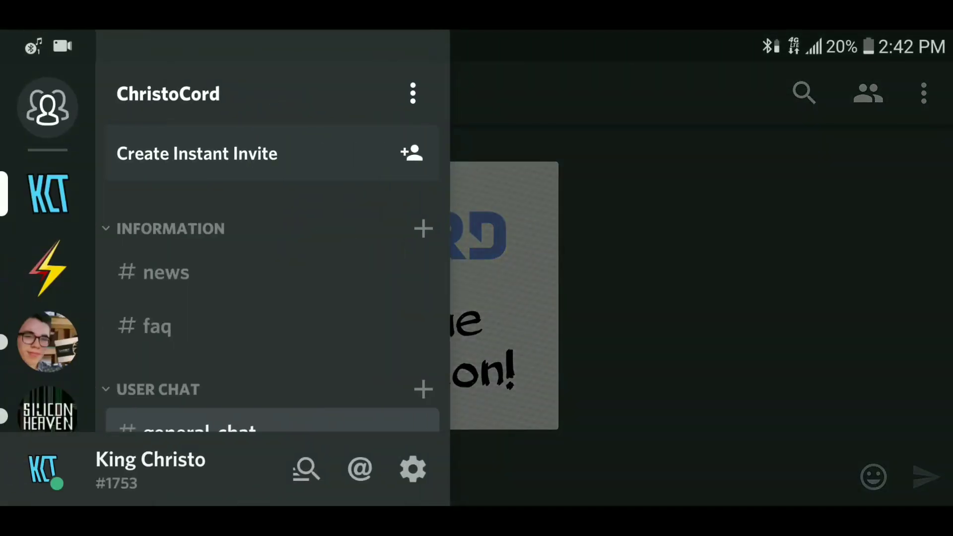
pyautogui.scroll(-3)
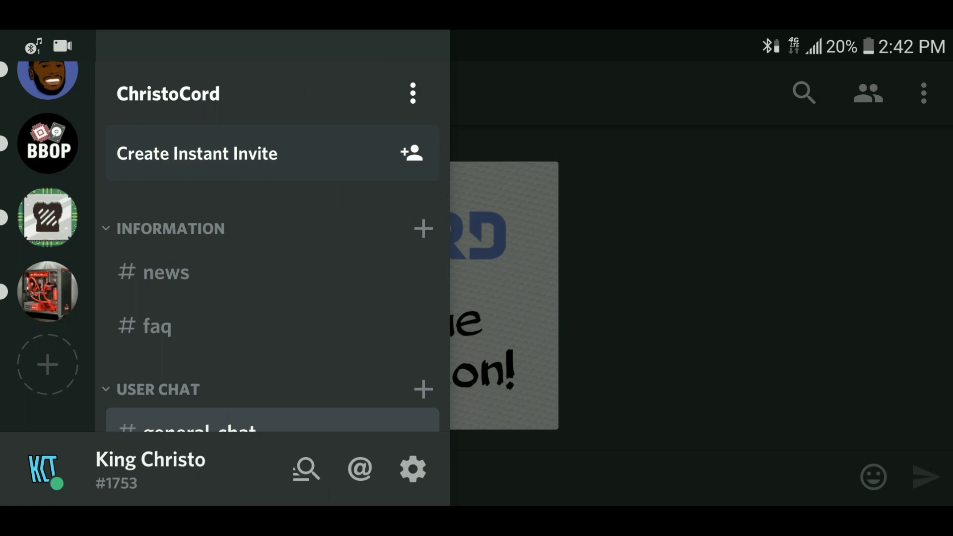
pyautogui.click(48, 363)
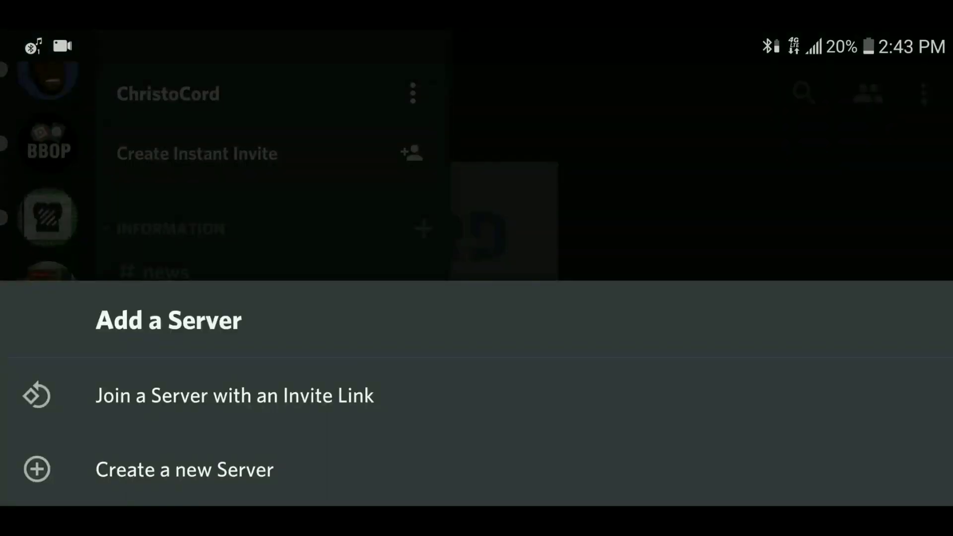
# Step: Start a new server and name it 'Test Server'
pyautogui.click(184, 469)
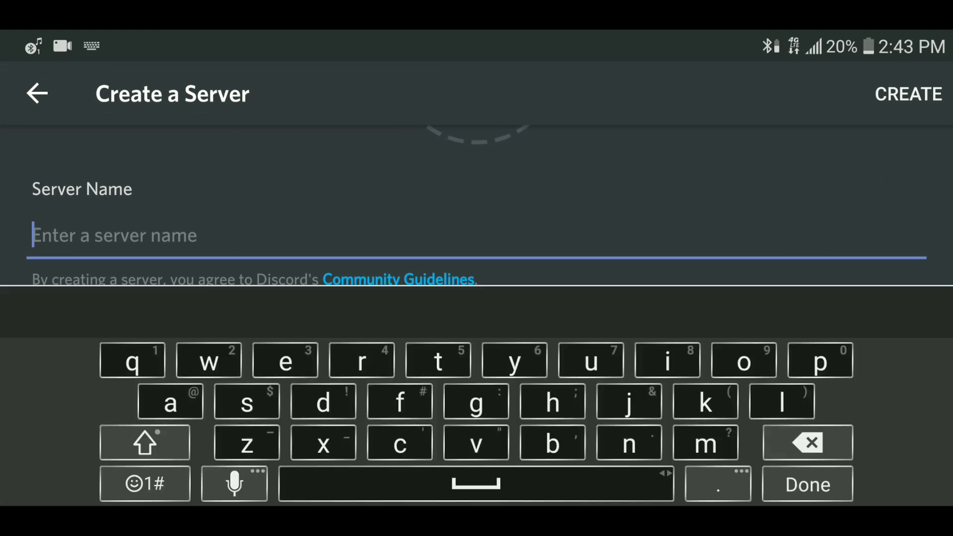
pyautogui.click(144, 441)
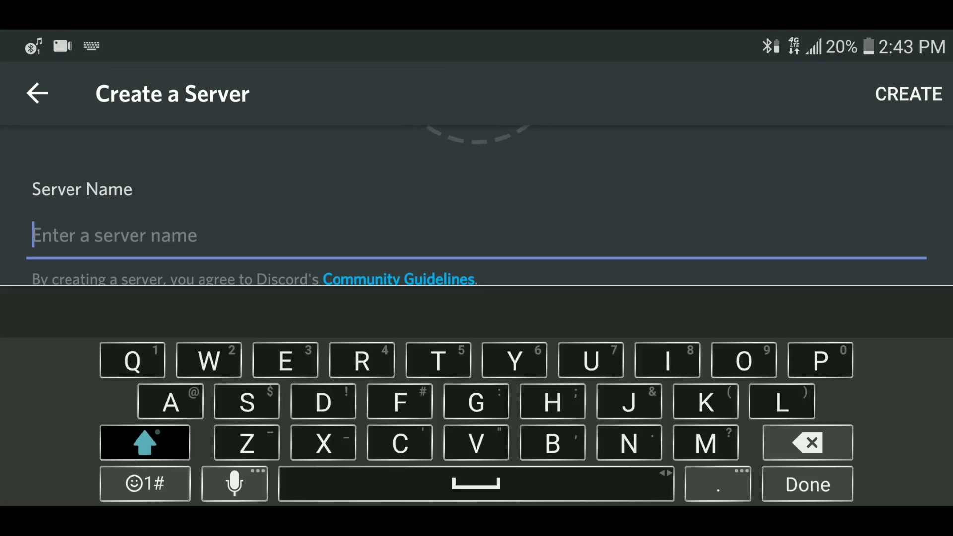
pyautogui.write('Test')
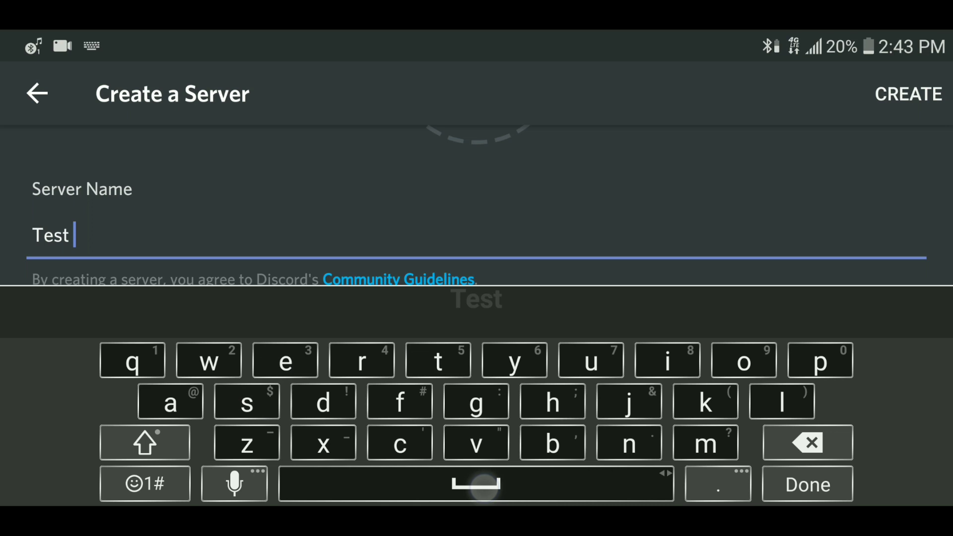
pyautogui.write('Server')
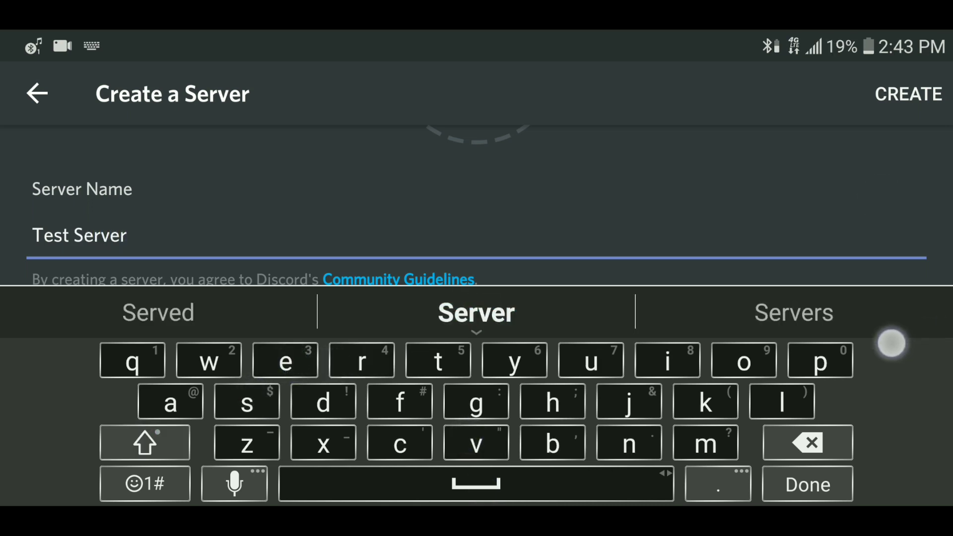
pyautogui.click(806, 484)
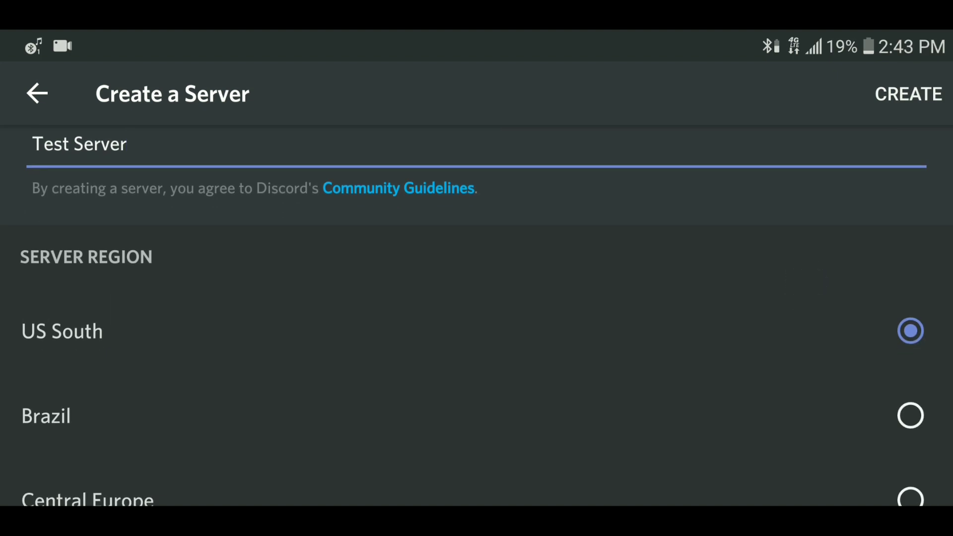
# Step: Review the form, leaving the server region at US South
pyautogui.scroll(3)
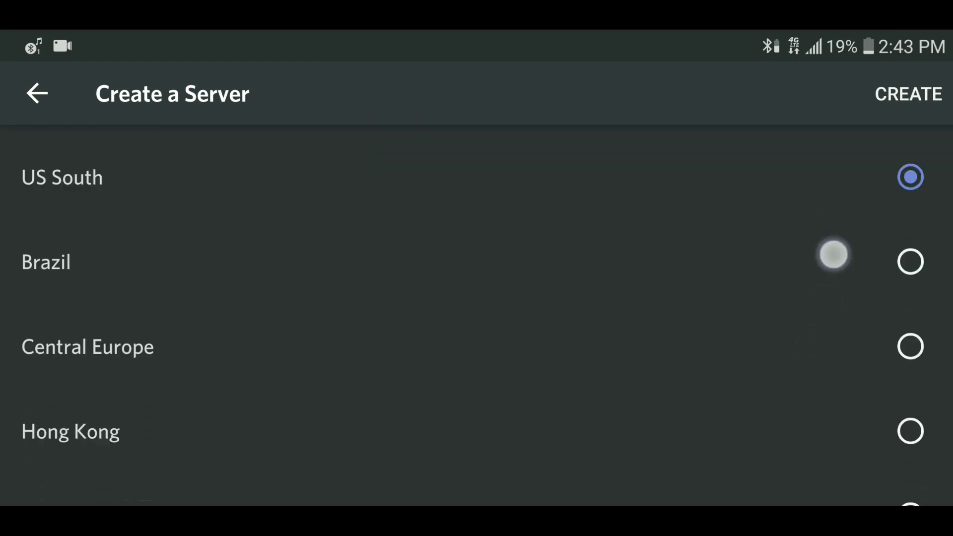
pyautogui.scroll(-3)
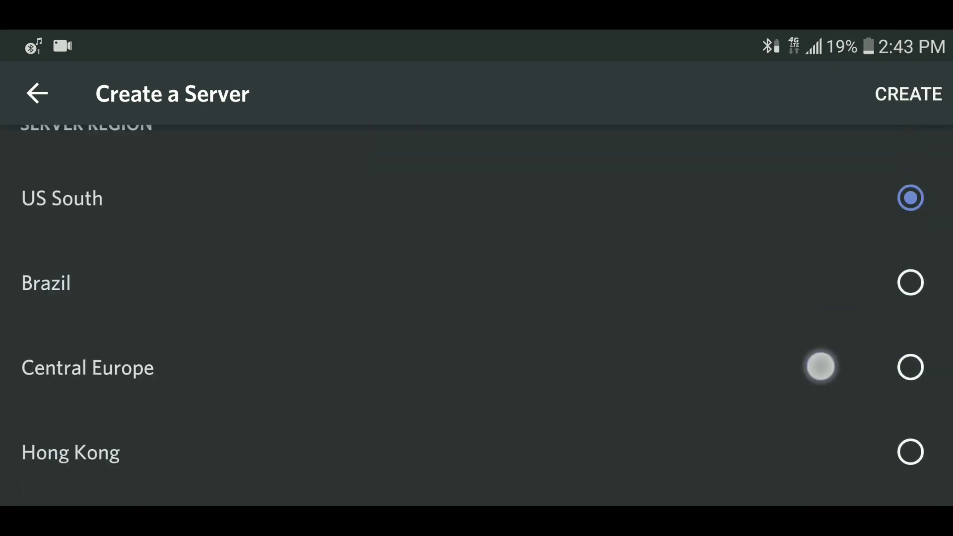
pyautogui.scroll(3)
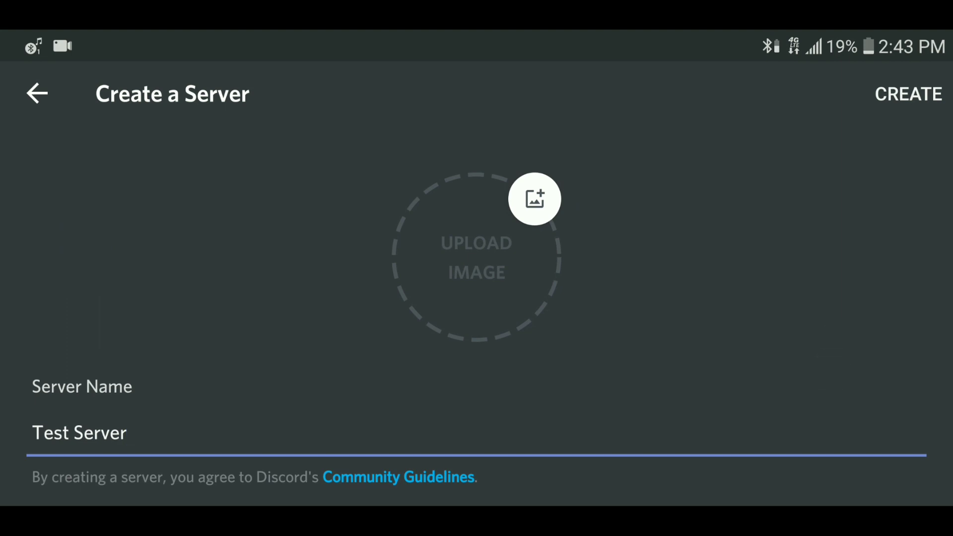
pyautogui.click(79, 432)
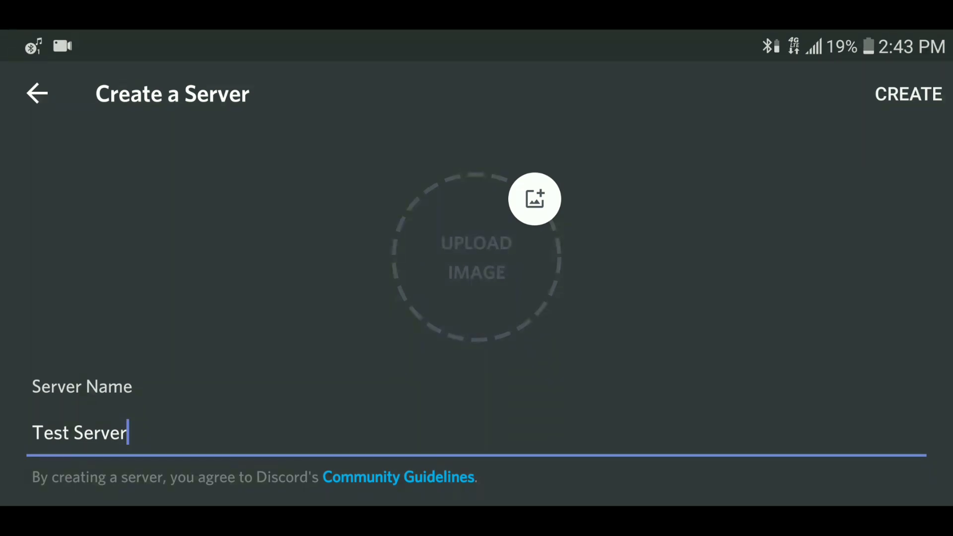
# Step: Create Test Server, dismiss the invite screen and reach its Server Settings
pyautogui.click(907, 95)
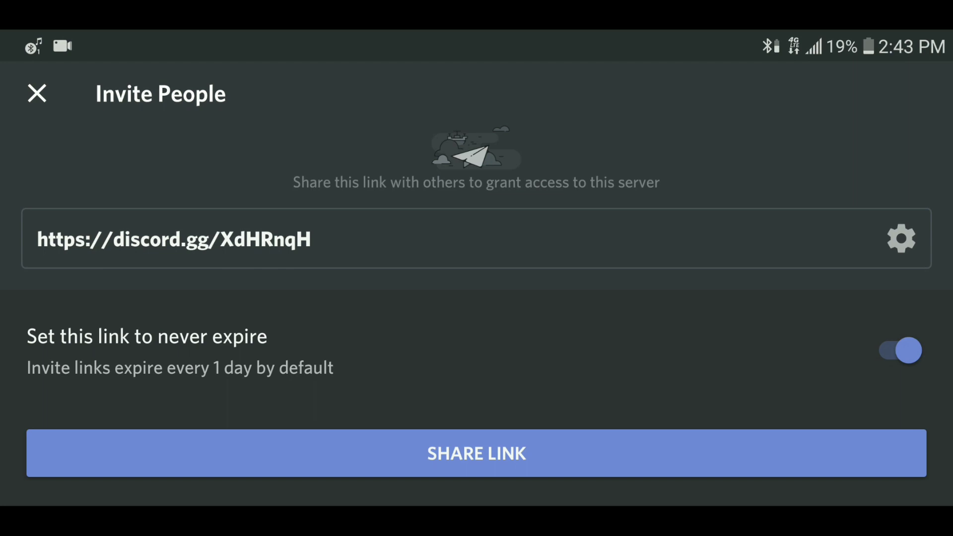
pyautogui.click(36, 94)
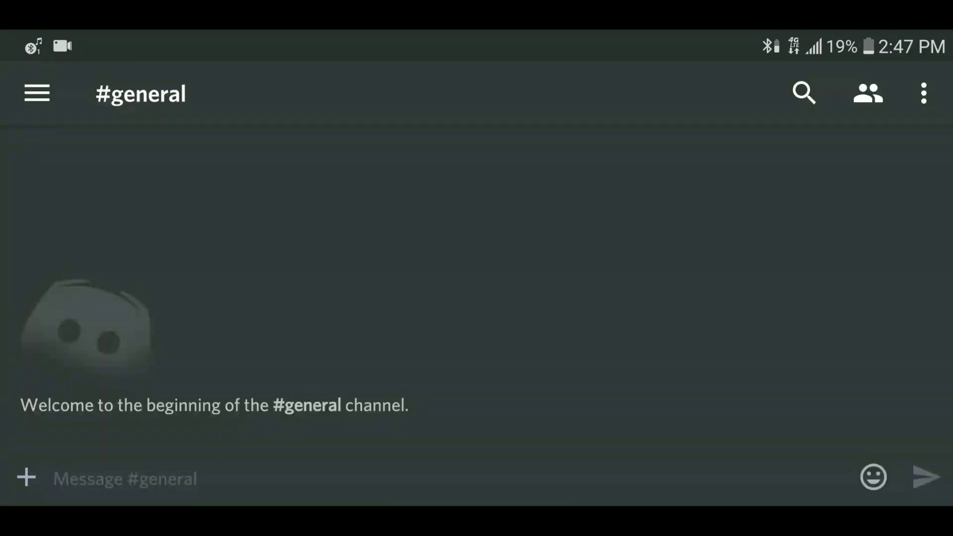
pyautogui.click(37, 93)
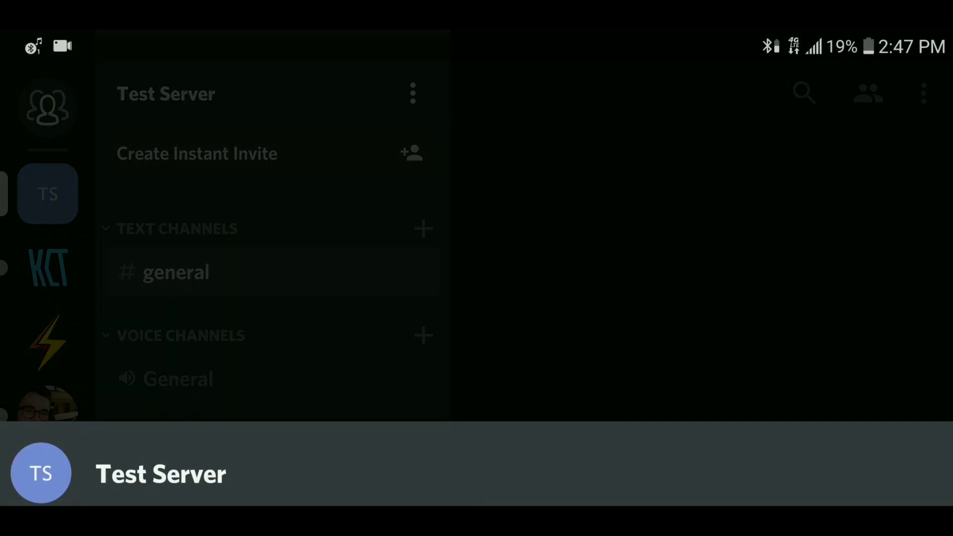
pyautogui.click(412, 93)
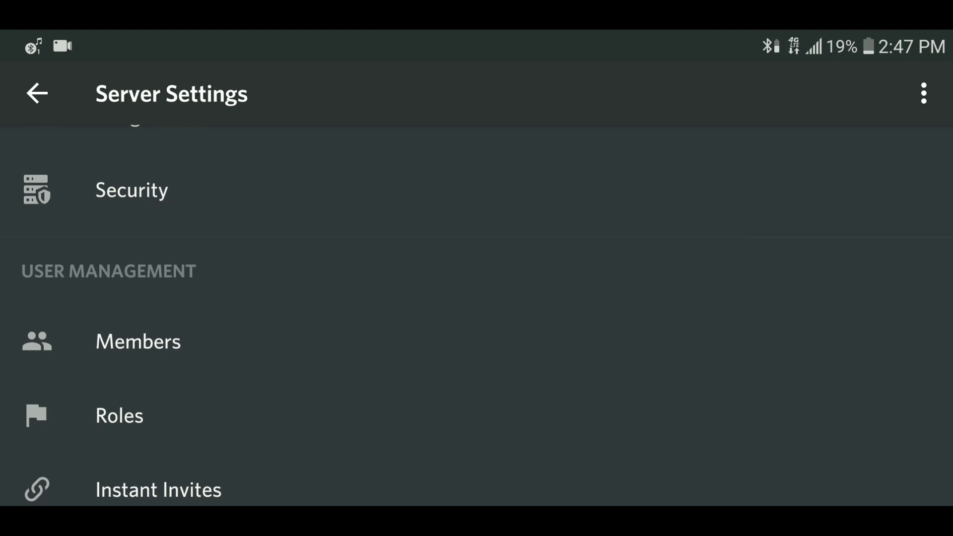
# Step: Add a new role in Roles and name it 'Staff Member'
pyautogui.click(119, 415)
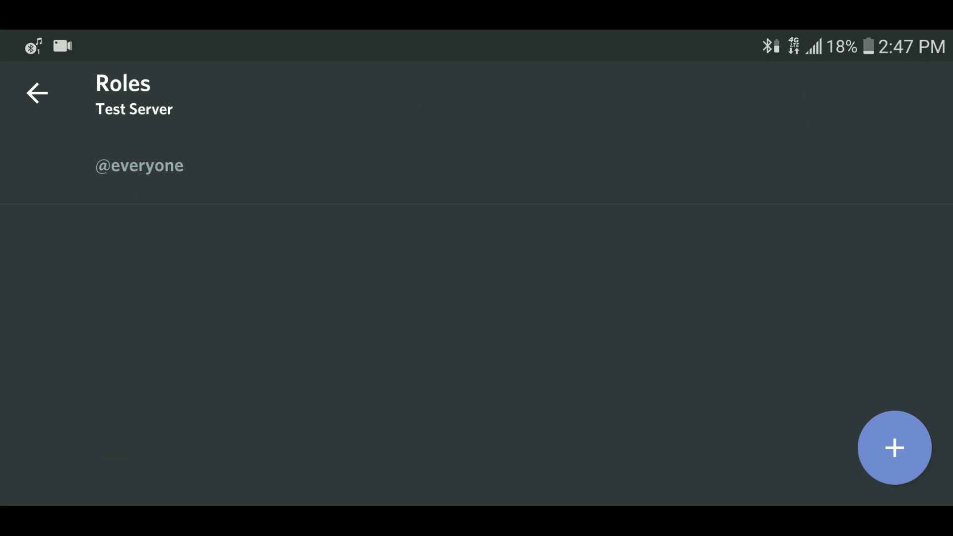
pyautogui.click(893, 447)
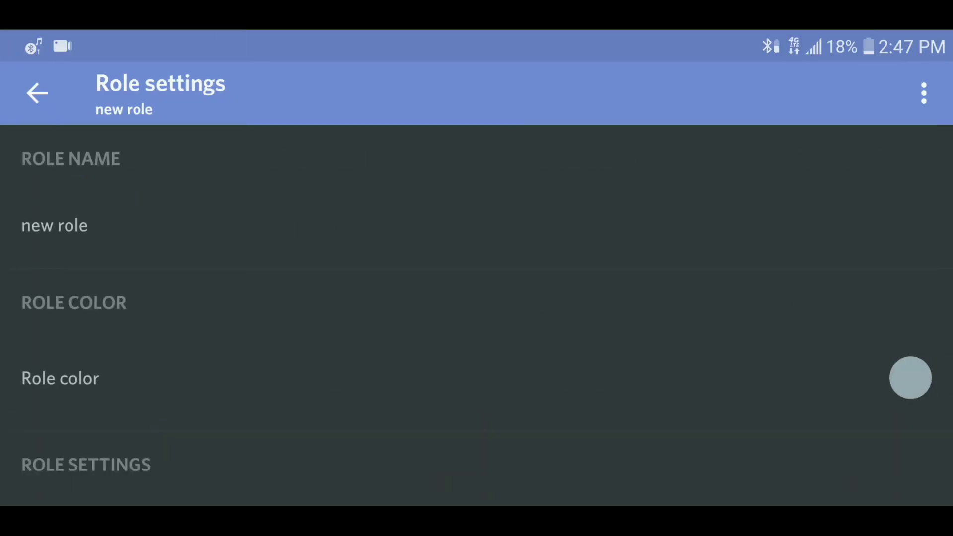
pyautogui.click(54, 225)
pyautogui.write('s')
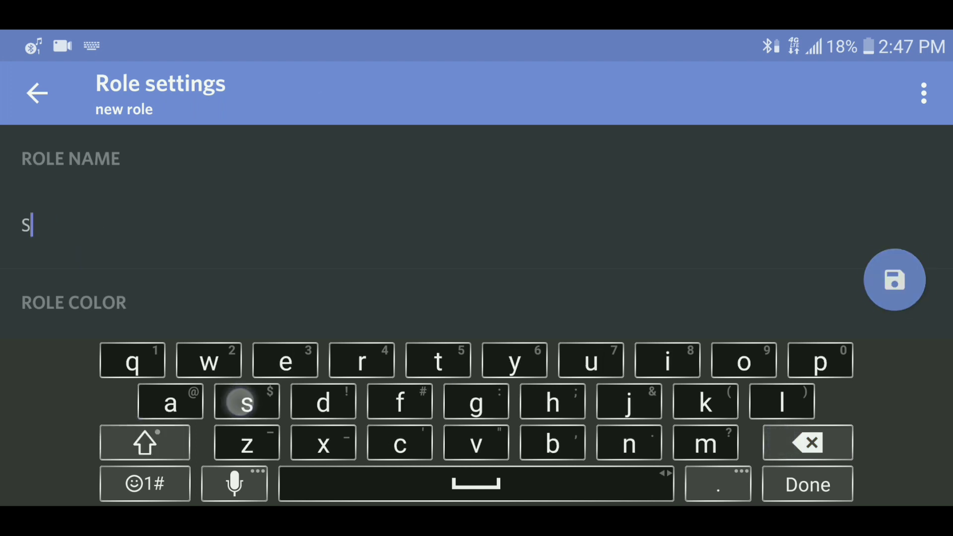
pyautogui.write('taff Member')
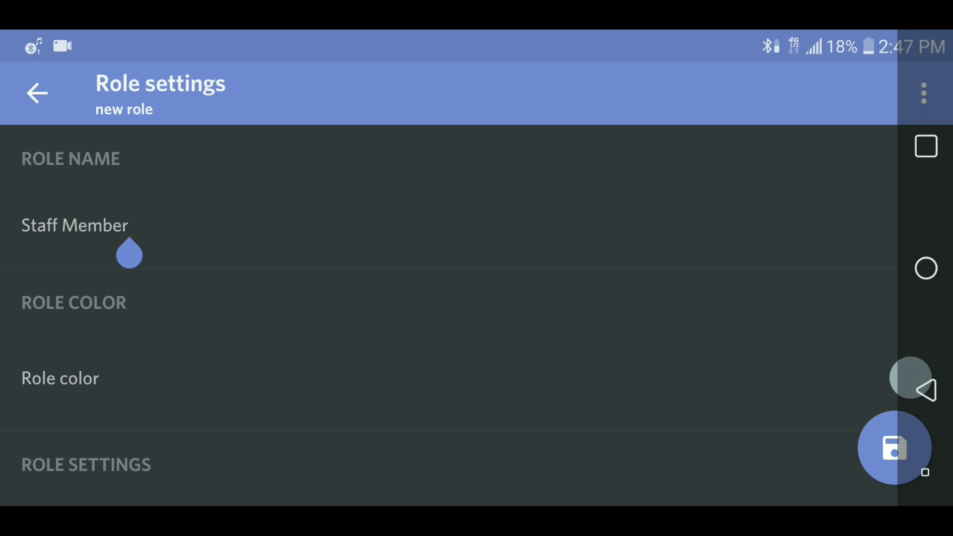
pyautogui.scroll(-3)
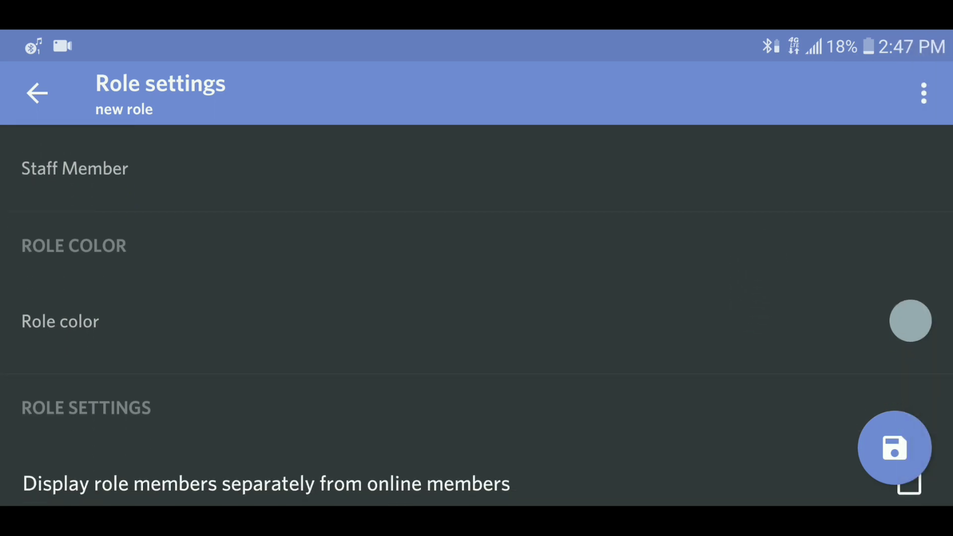
# Step: Colour the Staff Member role blue and display its members separately
pyautogui.click(910, 321)
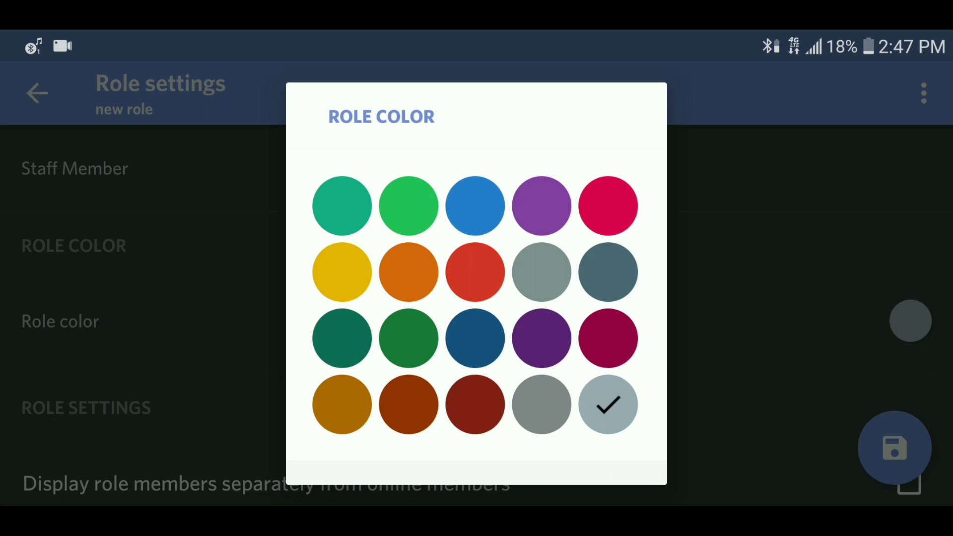
pyautogui.click(476, 205)
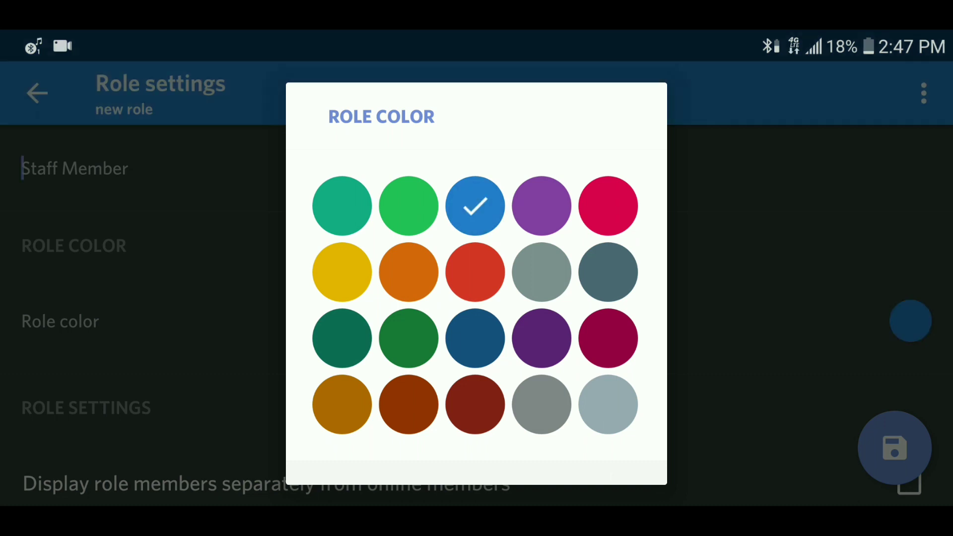
pyautogui.click(476, 206)
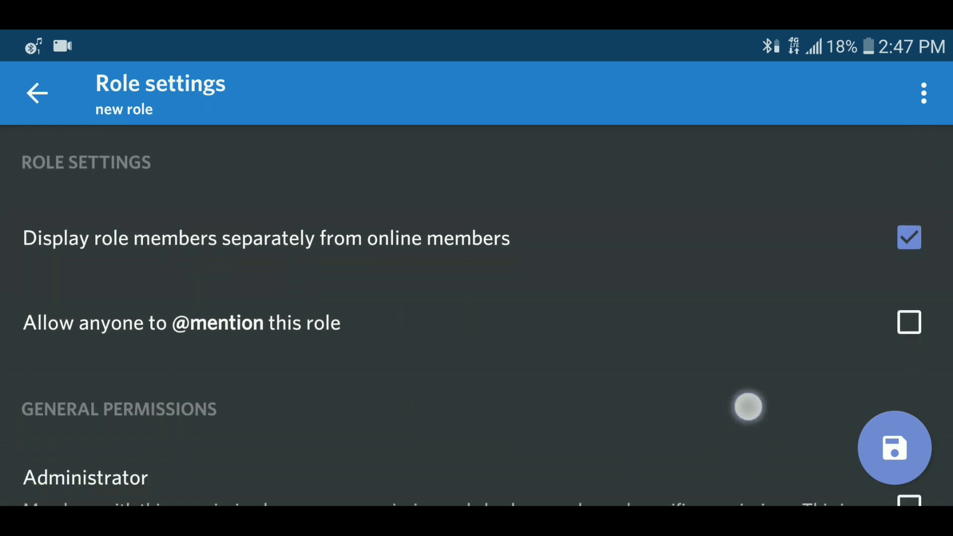
# Step: Enable Manage Server, Manage Roles and voice permissions, then save the role
pyautogui.scroll(-3)
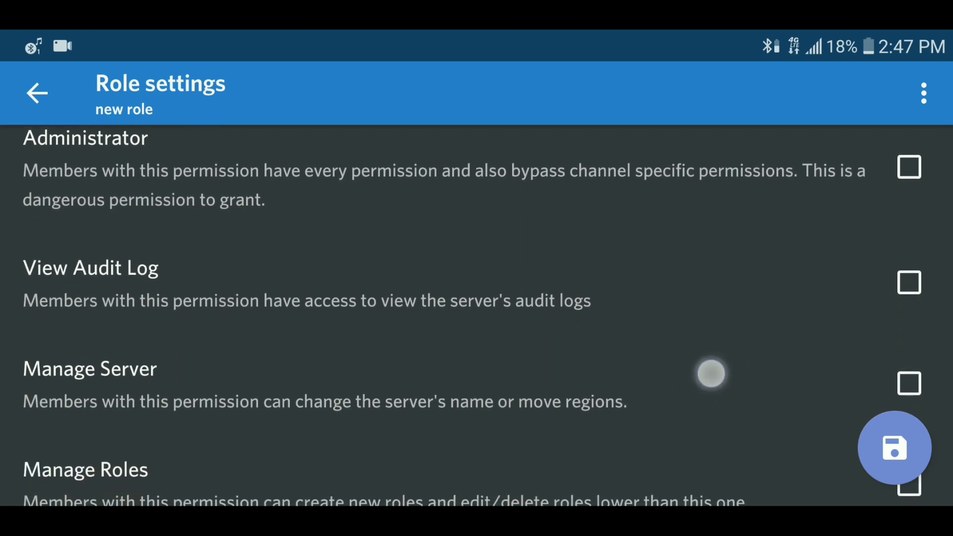
pyautogui.click(909, 166)
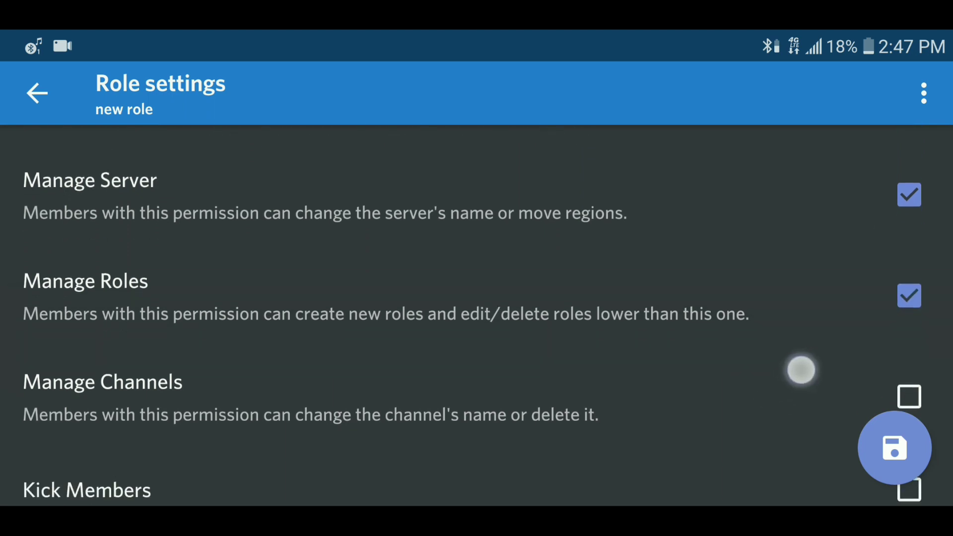
pyautogui.scroll(-3)
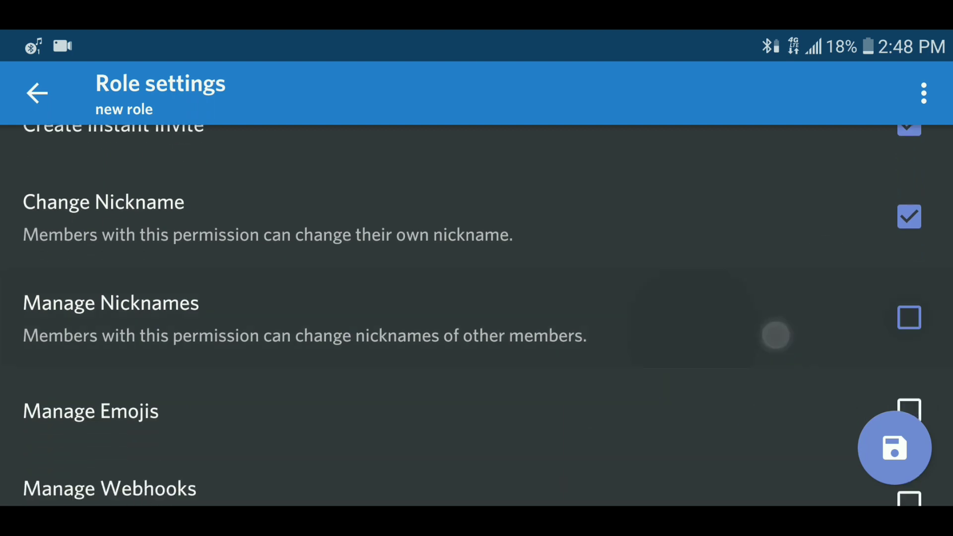
pyautogui.scroll(-3)
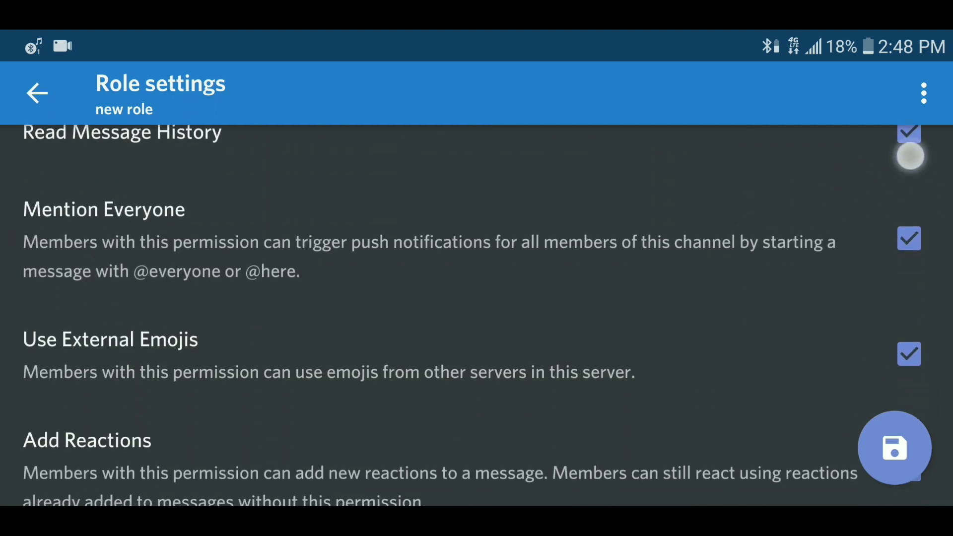
pyautogui.scroll(-3)
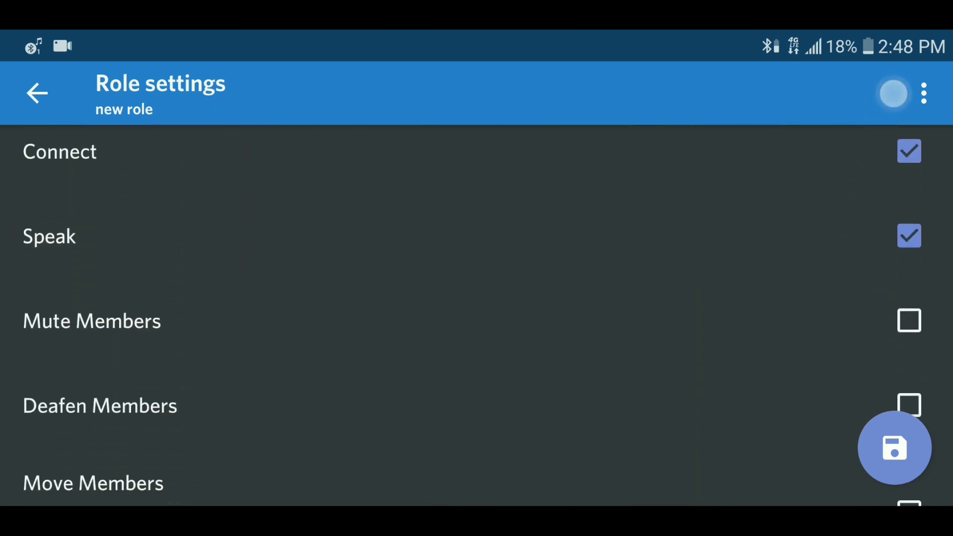
pyautogui.scroll(-3)
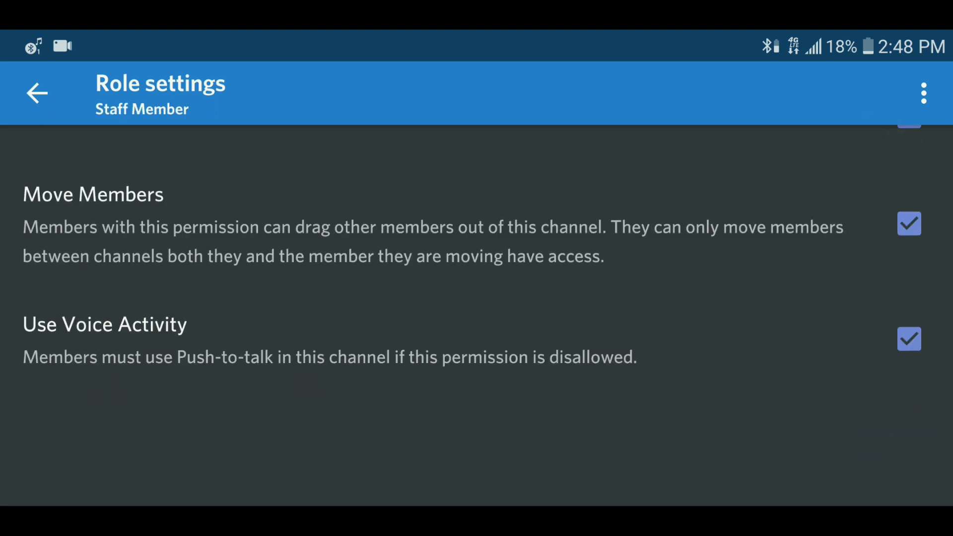
pyautogui.click(36, 93)
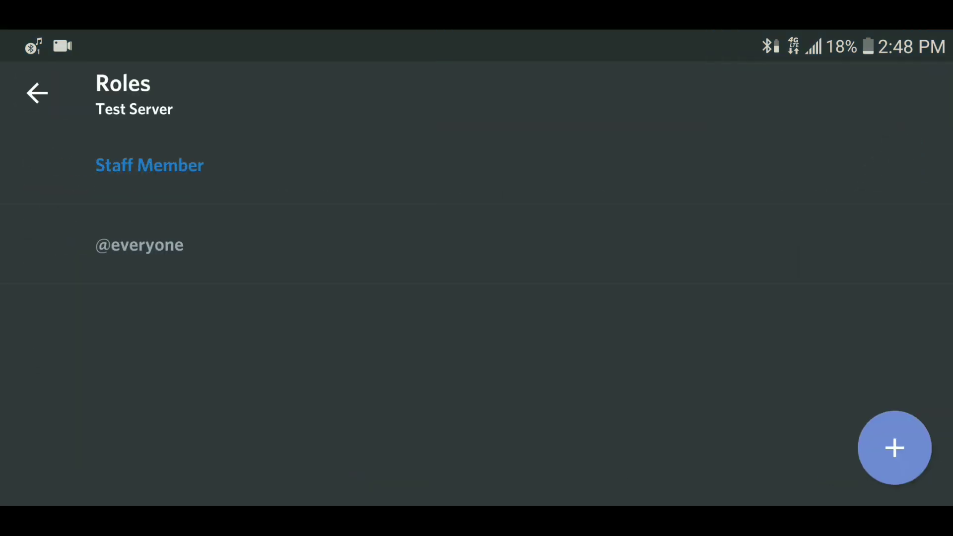
# Step: Assign the Staff Member role to the server member via Members
pyautogui.click(36, 93)
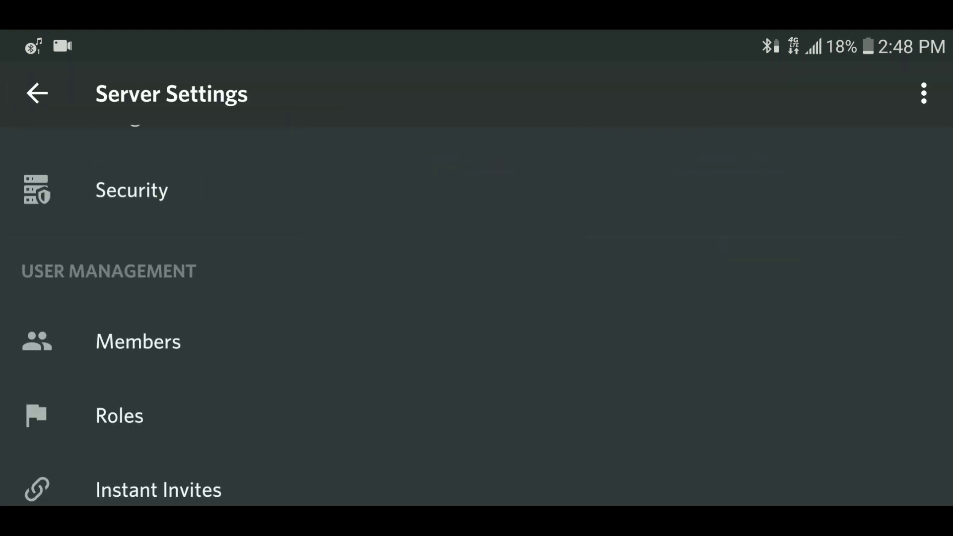
pyautogui.click(138, 341)
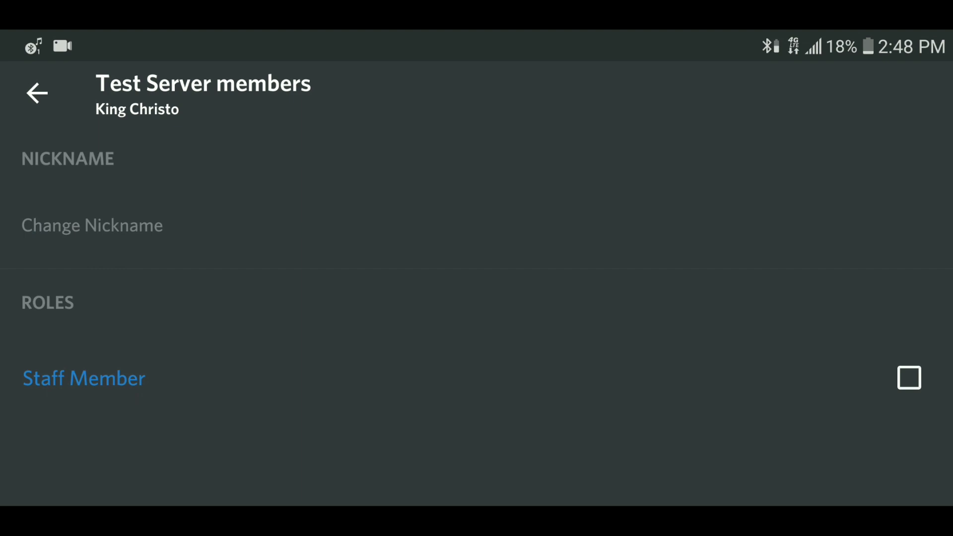
pyautogui.click(909, 378)
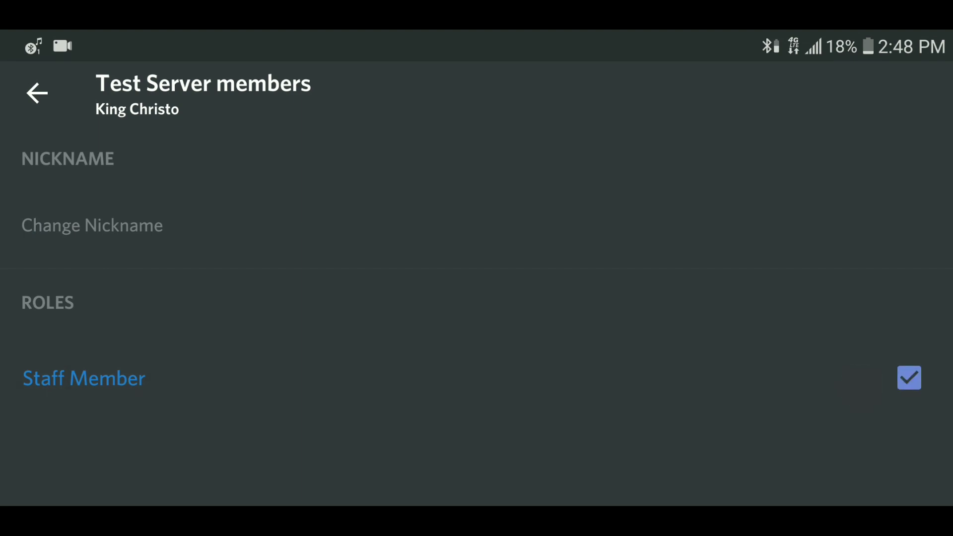
pyautogui.click(36, 94)
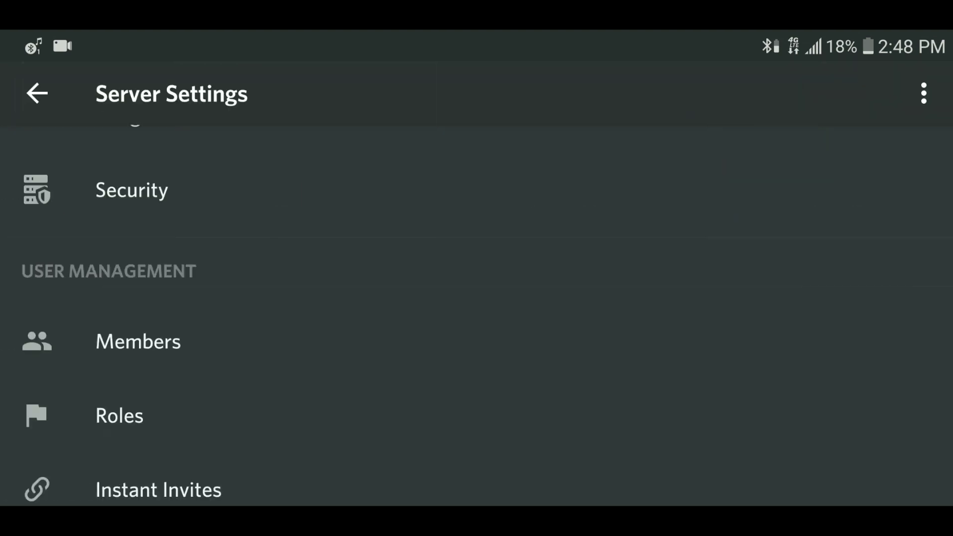
pyautogui.click(36, 94)
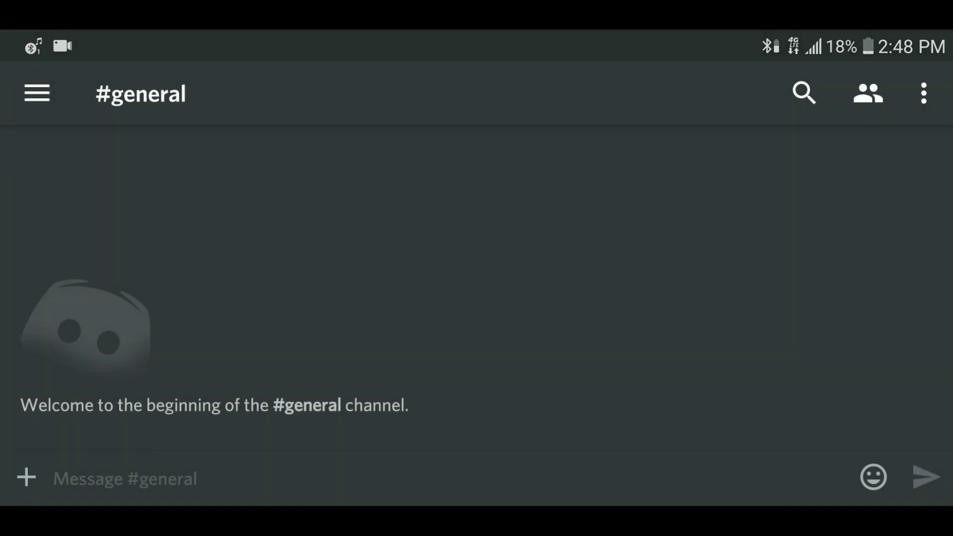
pyautogui.click(36, 93)
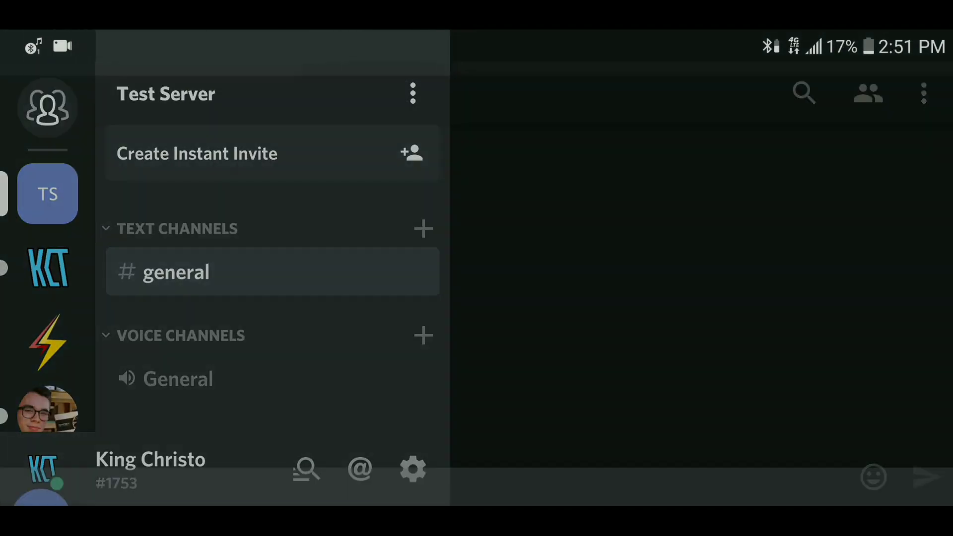
pyautogui.click(412, 93)
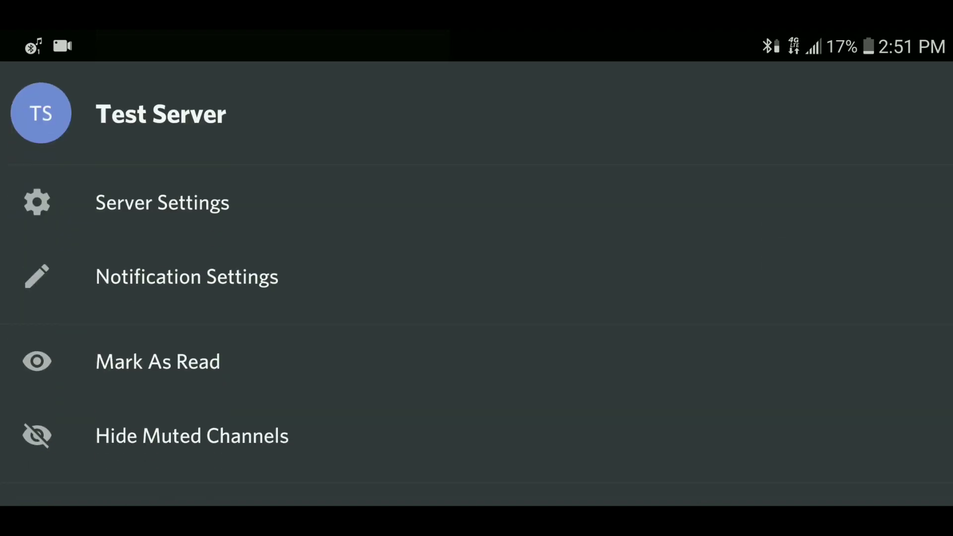
pyautogui.click(162, 202)
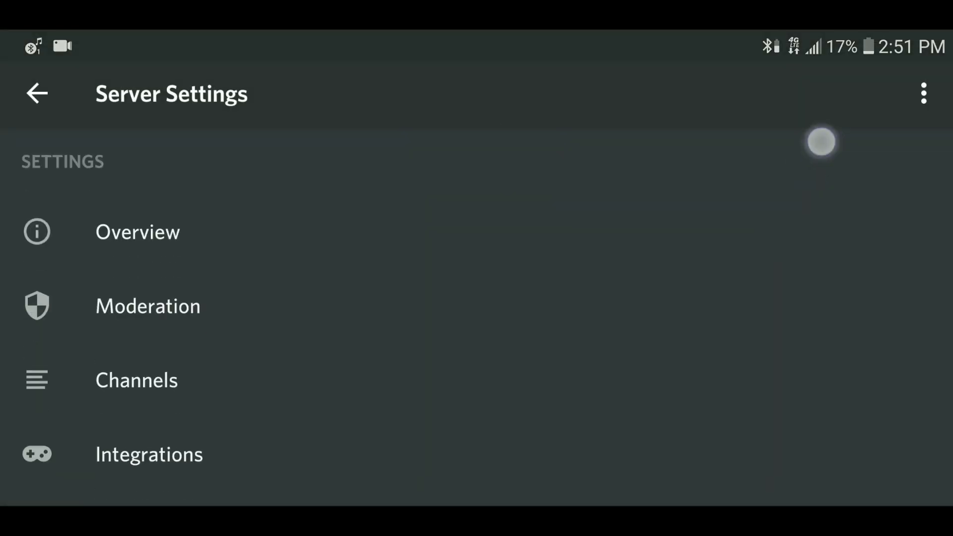
pyautogui.scroll(3)
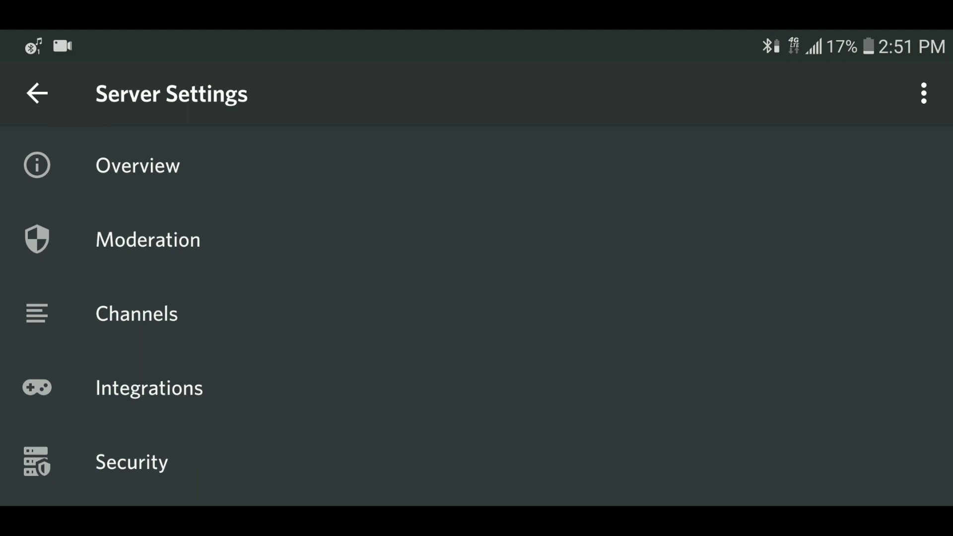
# Step: Create a text channel named Off-Topic from the Channels settings
pyautogui.click(136, 314)
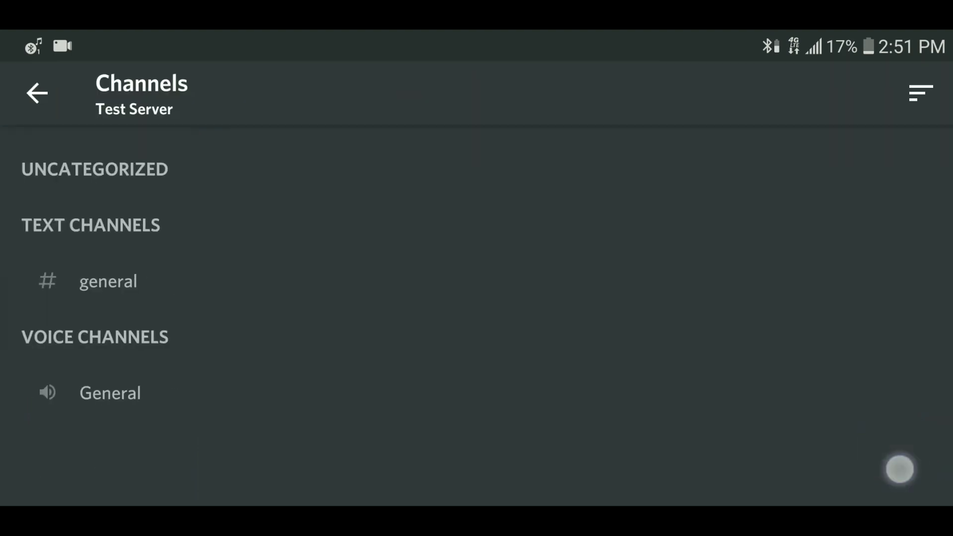
pyautogui.click(919, 93)
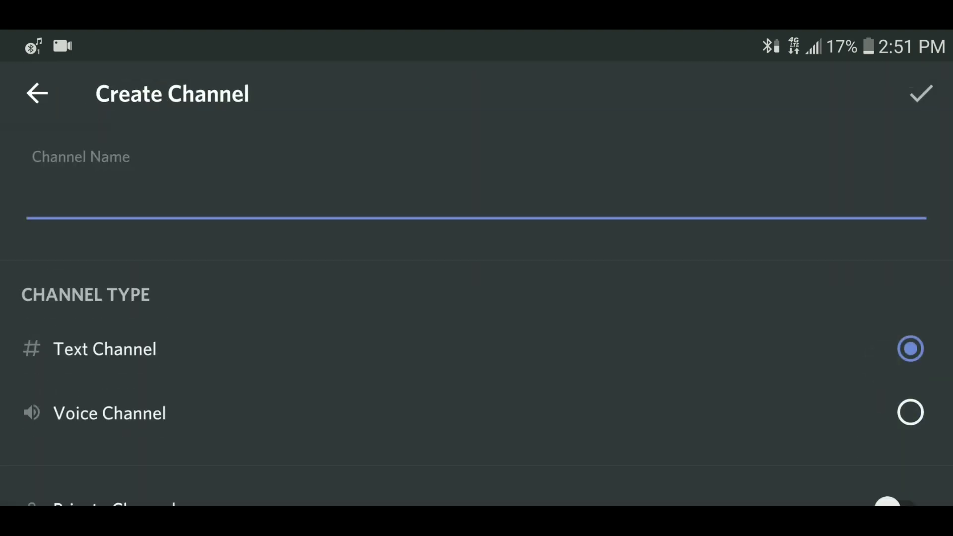
pyautogui.write('opic')
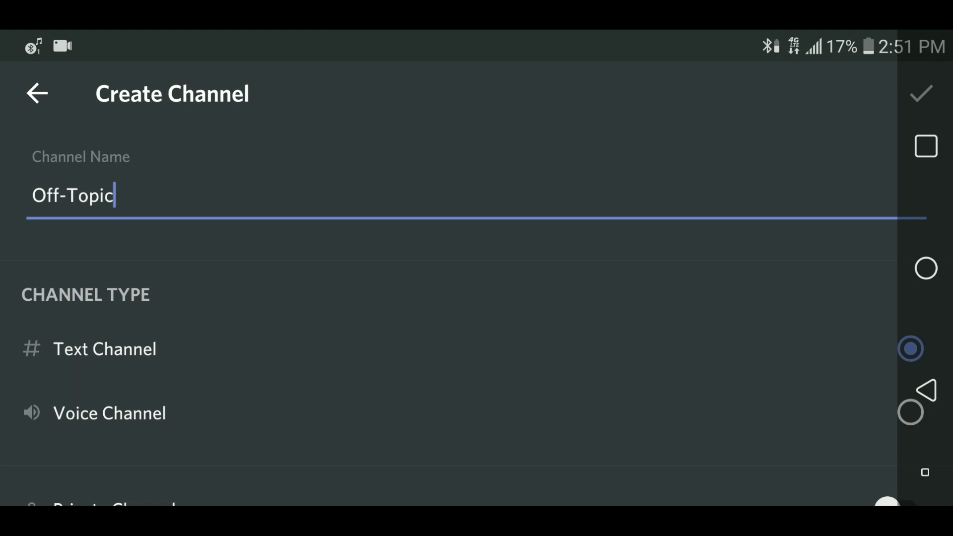
pyautogui.click(924, 93)
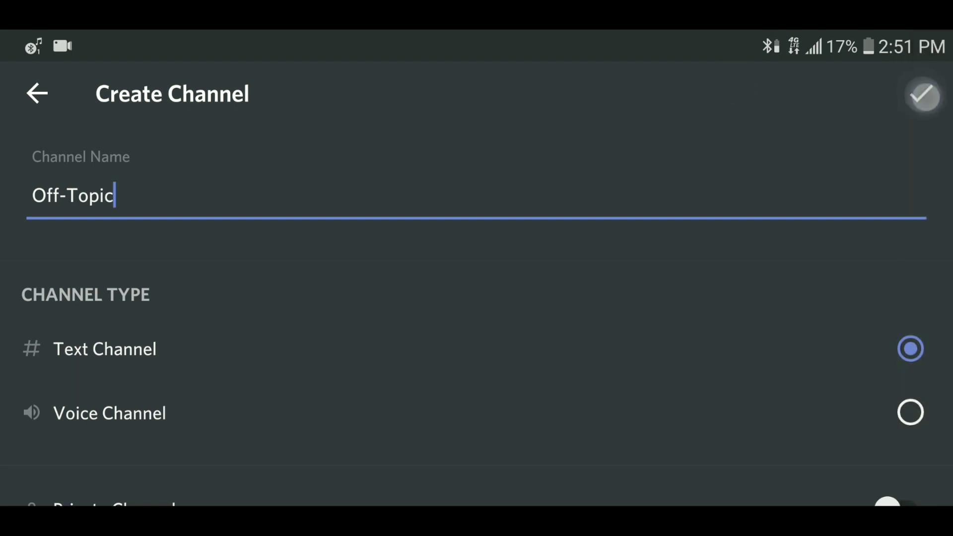
pyautogui.click(921, 95)
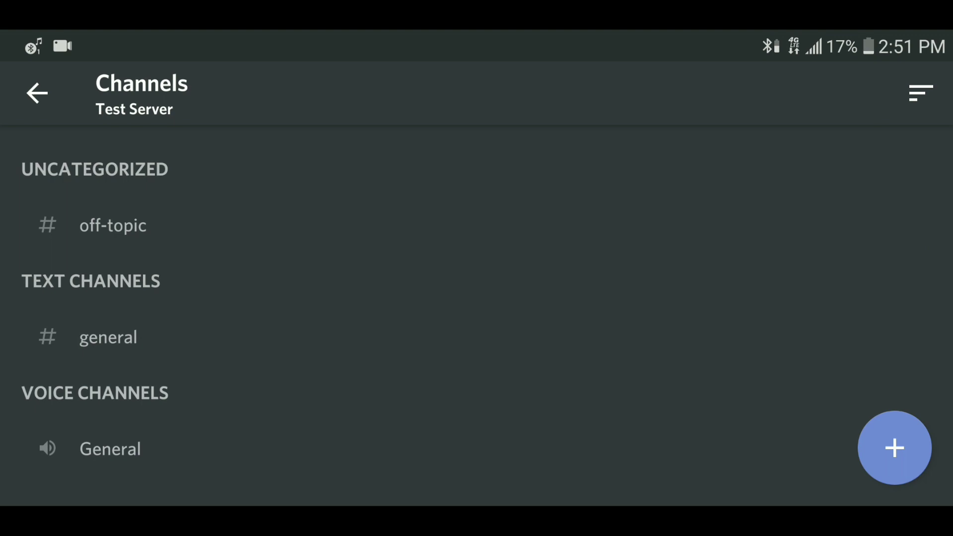
# Step: Create a private text channel named Staff-Channel
pyautogui.click(893, 448)
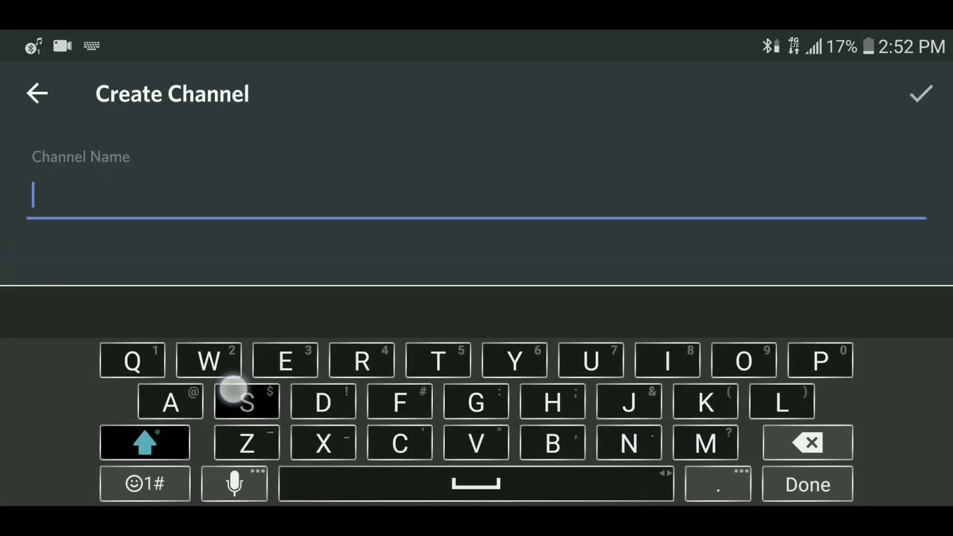
pyautogui.write('Staff')
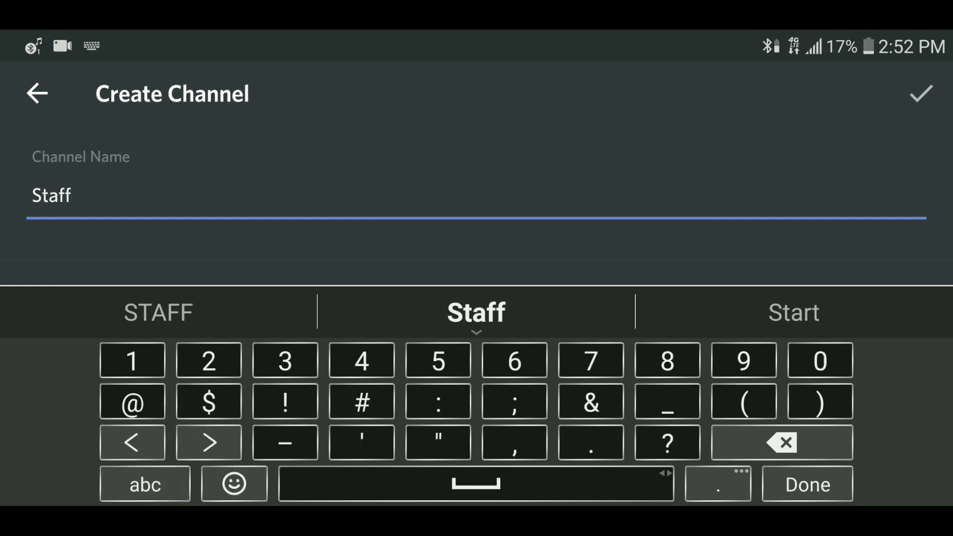
pyautogui.click(285, 442)
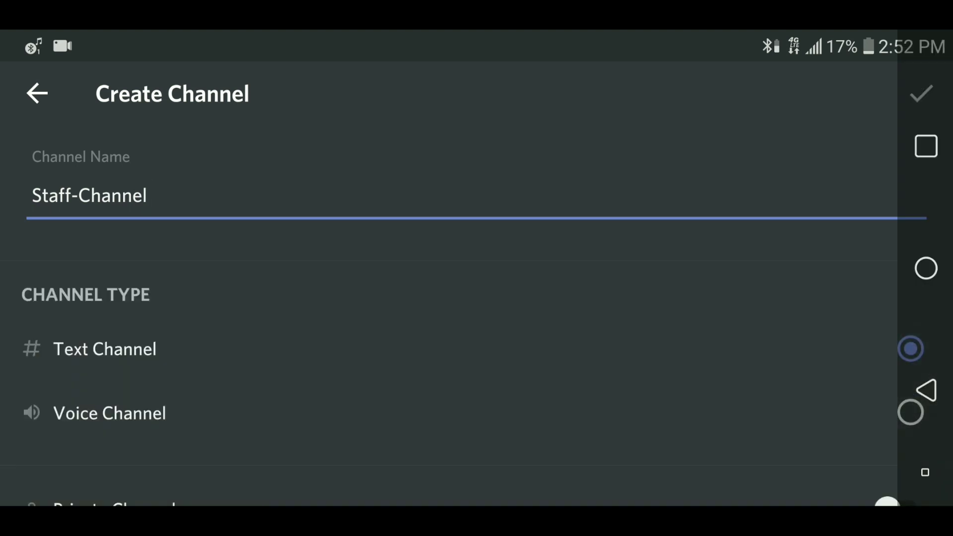
pyautogui.scroll(-3)
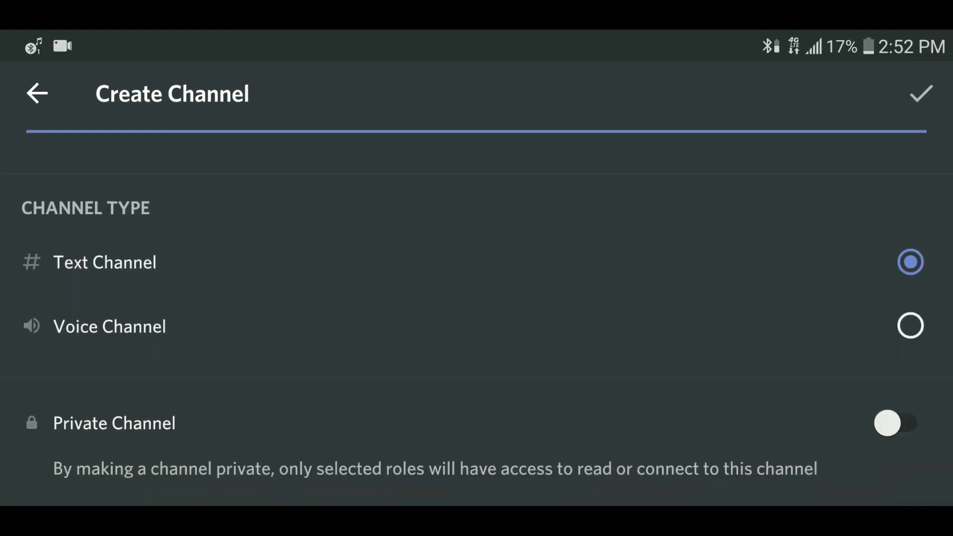
pyautogui.click(895, 422)
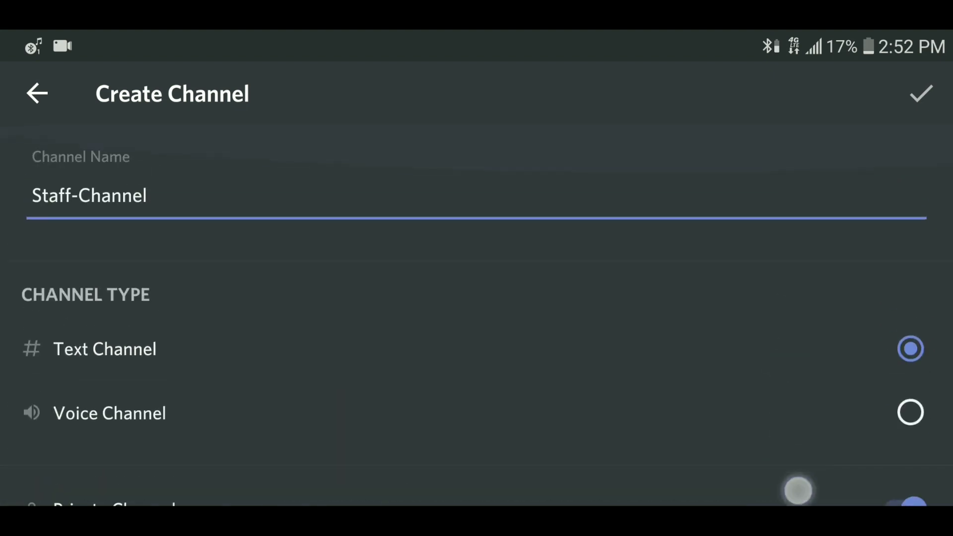
pyautogui.click(920, 94)
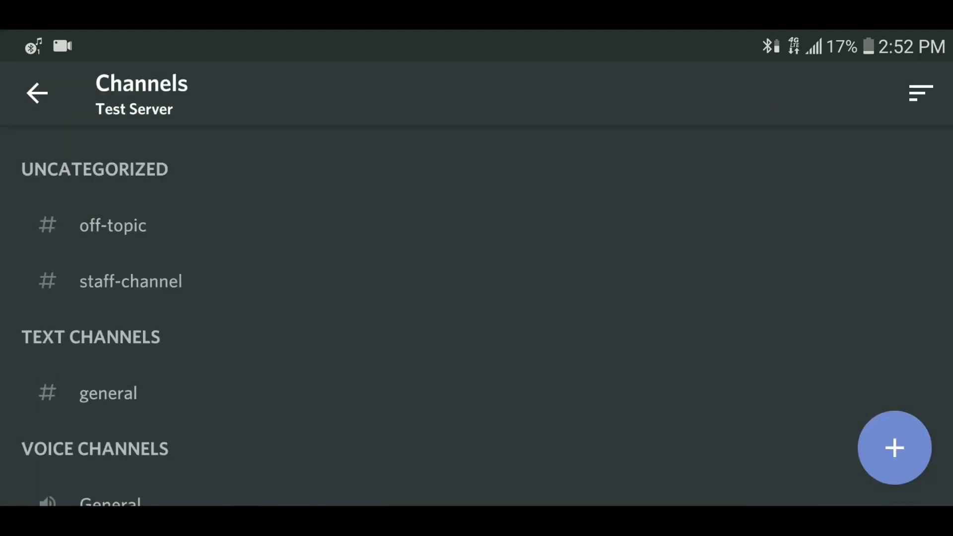
# Step: Finish creating the Music voice channel, listed uncategorized in Test Server
pyautogui.click(893, 448)
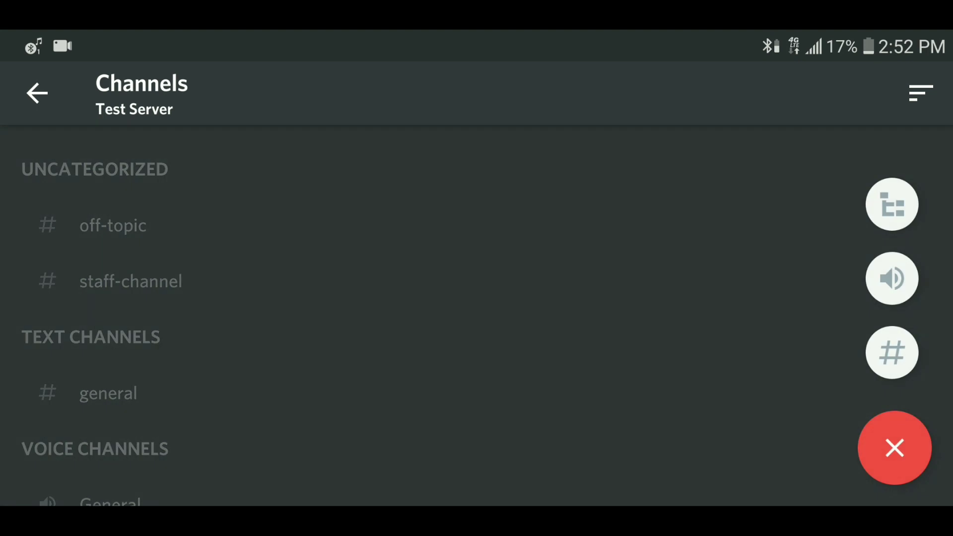
pyautogui.click(891, 351)
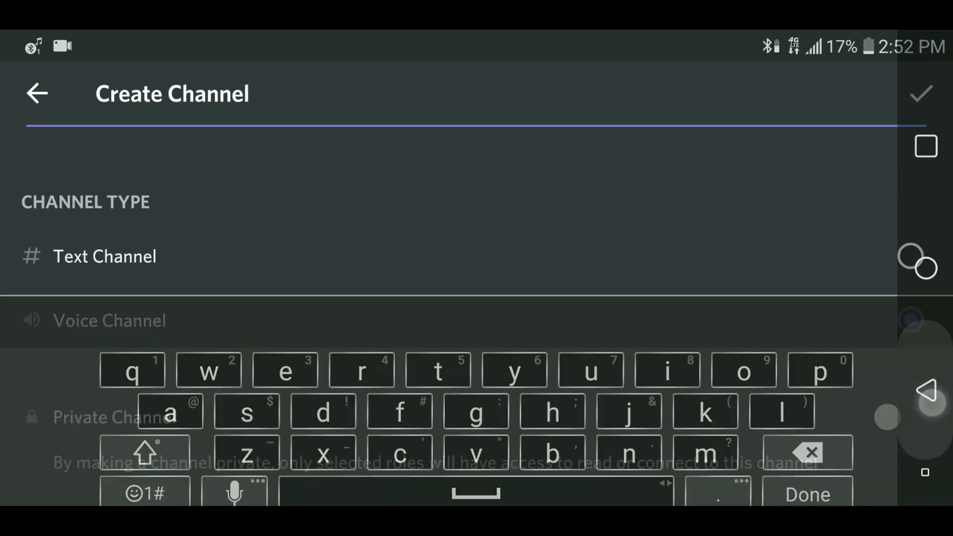
pyautogui.click(37, 94)
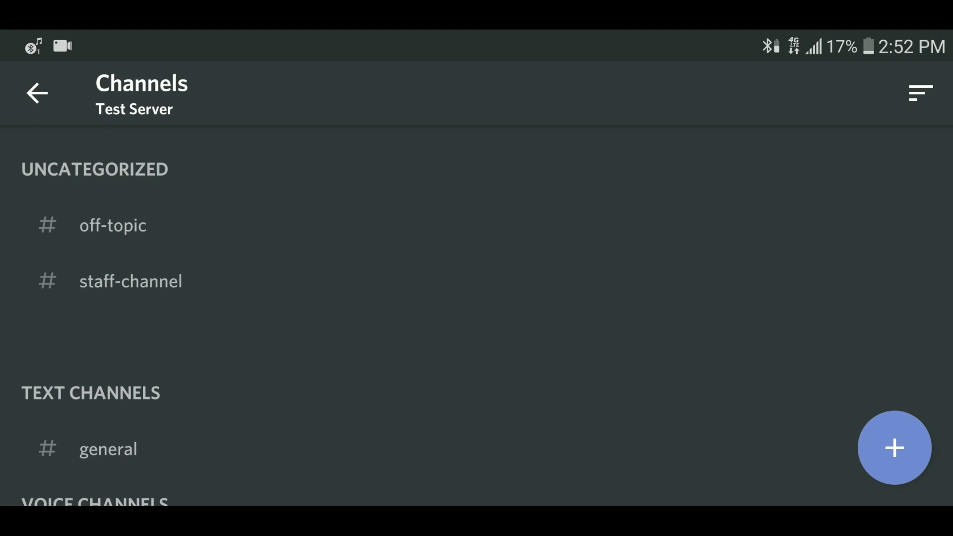
pyautogui.click(894, 448)
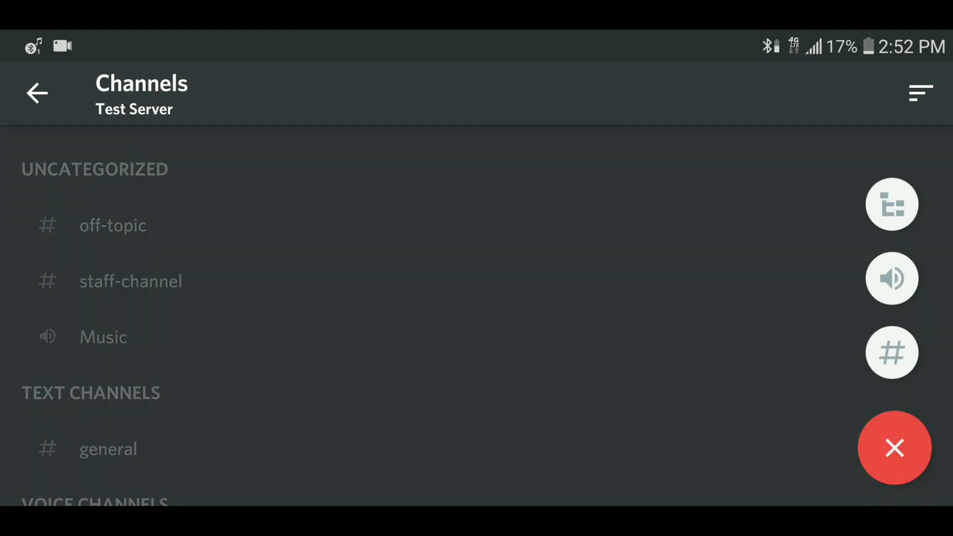
# Step: Create a voice channel named Staff-Voice, left uncategorized beneath Music
pyautogui.click(891, 352)
pyautogui.write('Staff-Voice')
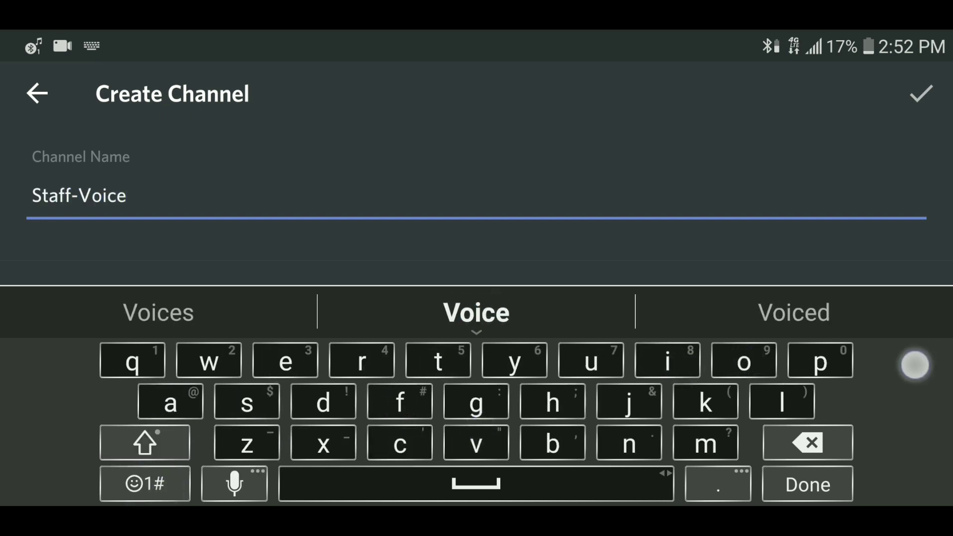
pyautogui.click(806, 484)
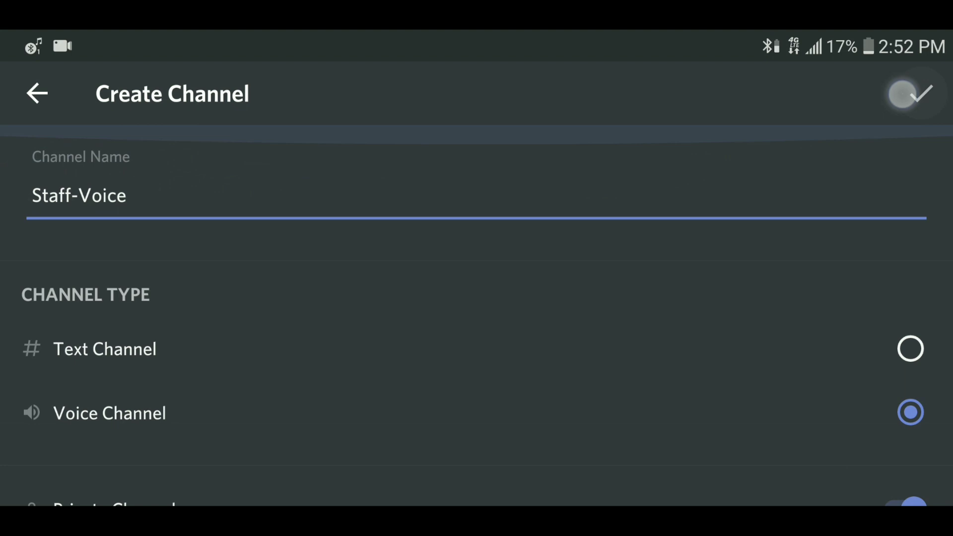
pyautogui.click(907, 93)
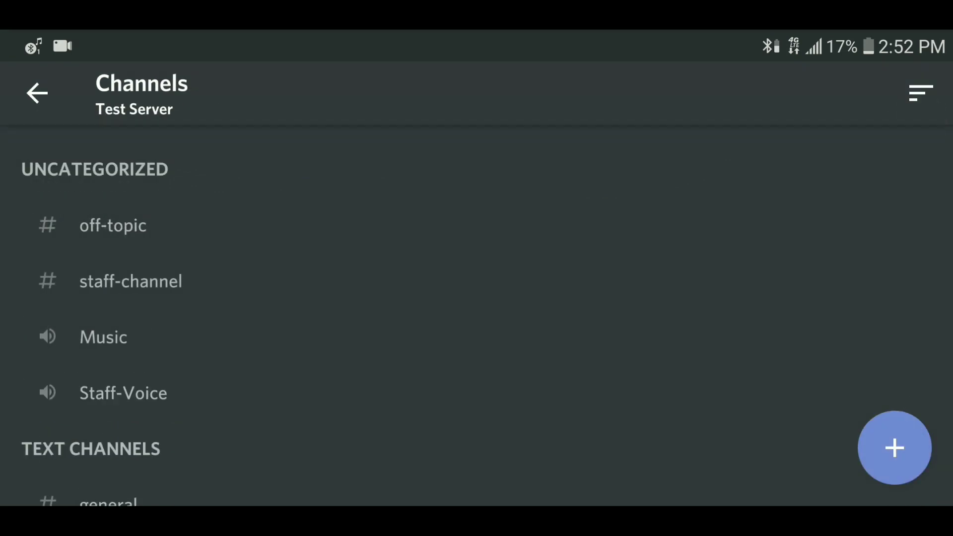
pyautogui.click(920, 93)
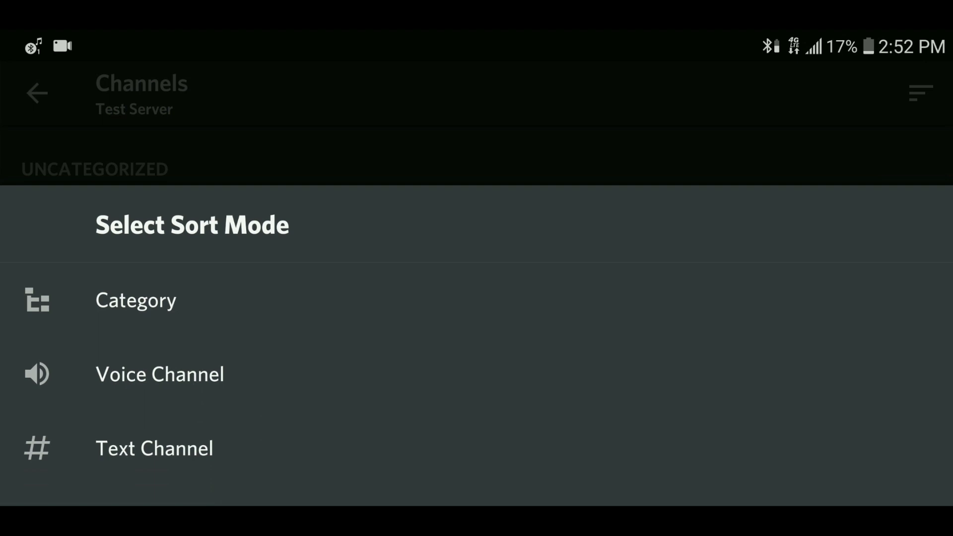
# Step: Sort text channels so off-topic sits under general in Text Channels, and save the order
pyautogui.click(607, 449)
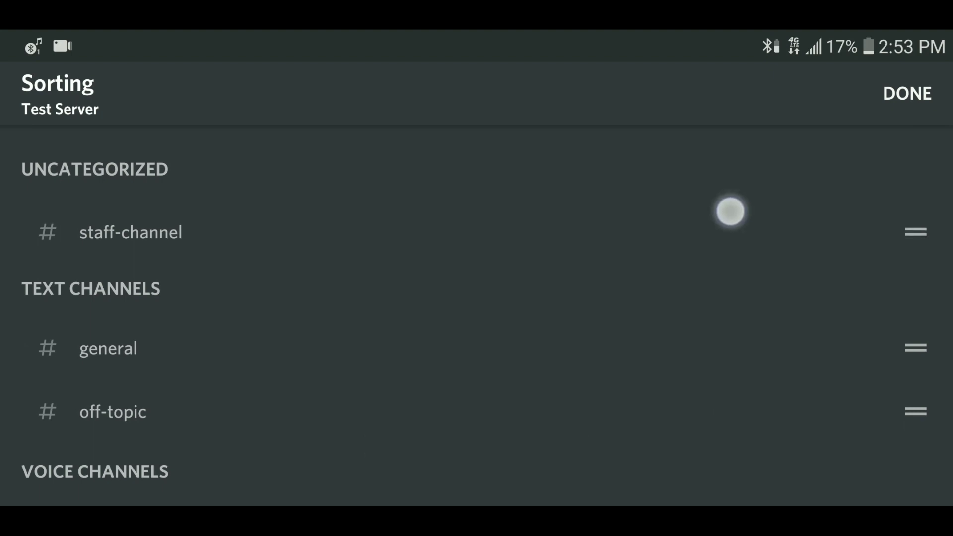
pyautogui.click(906, 94)
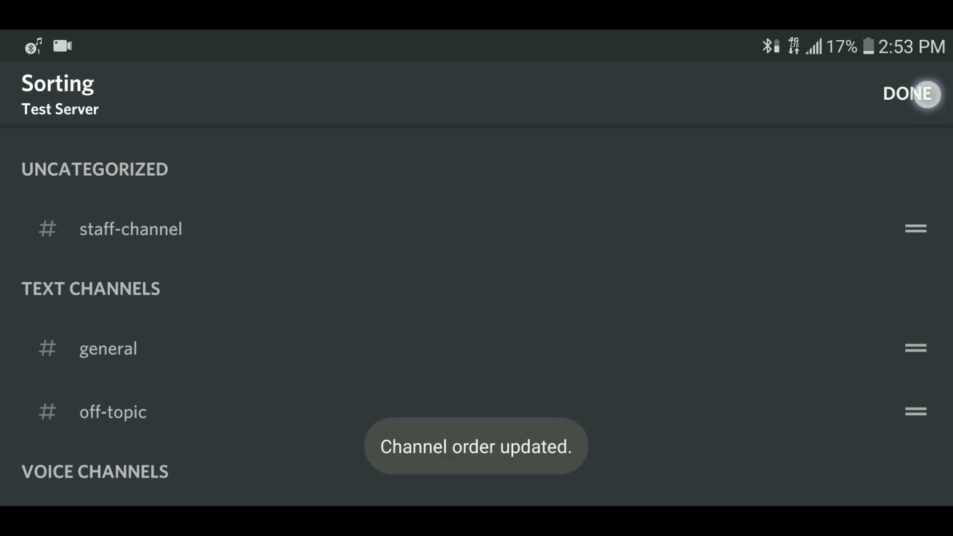
pyautogui.click(908, 94)
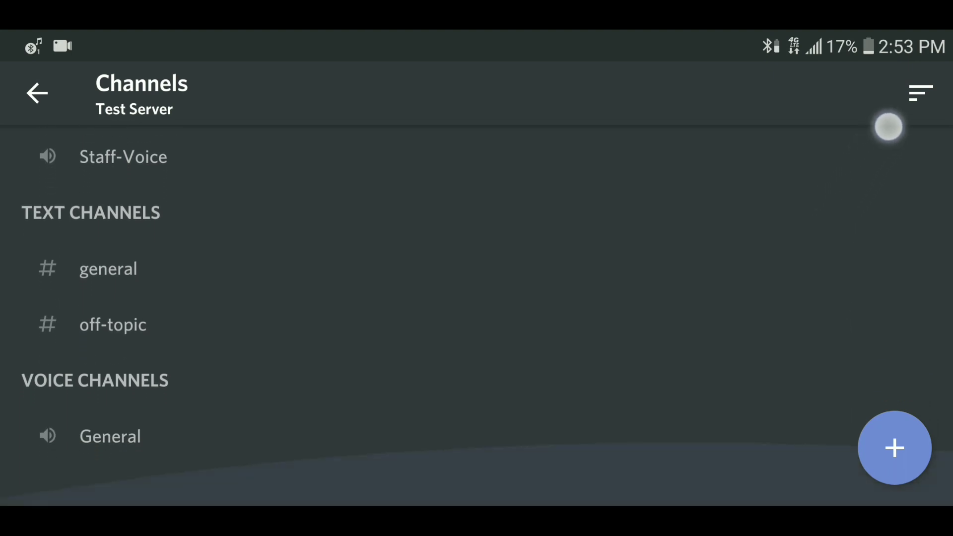
pyautogui.click(894, 447)
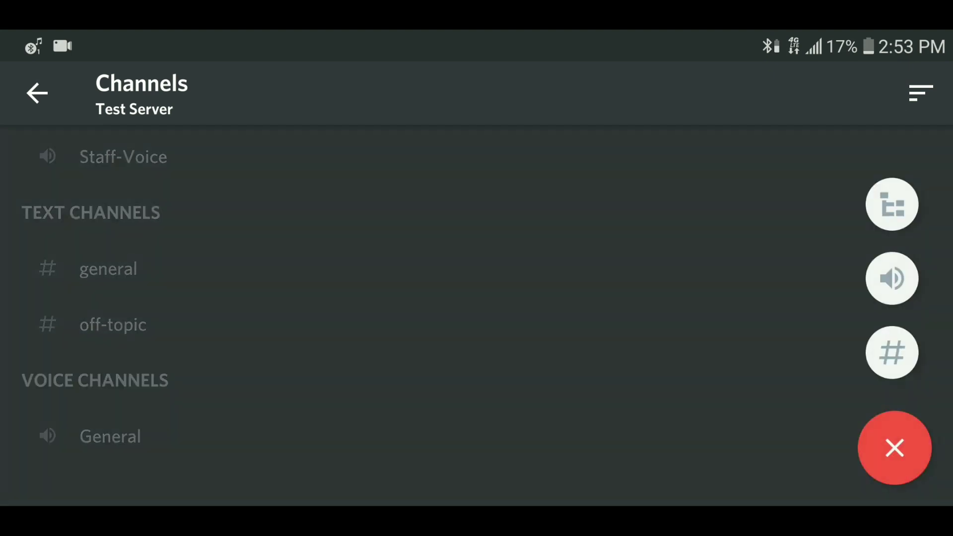
# Step: Create a new category named Staff at the bottom of the channel list
pyautogui.click(891, 204)
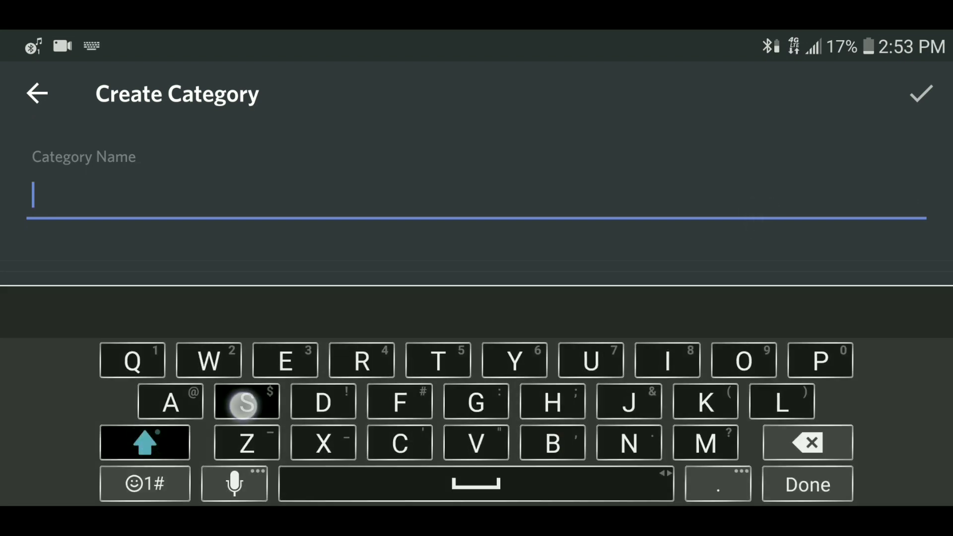
pyautogui.write('Staff')
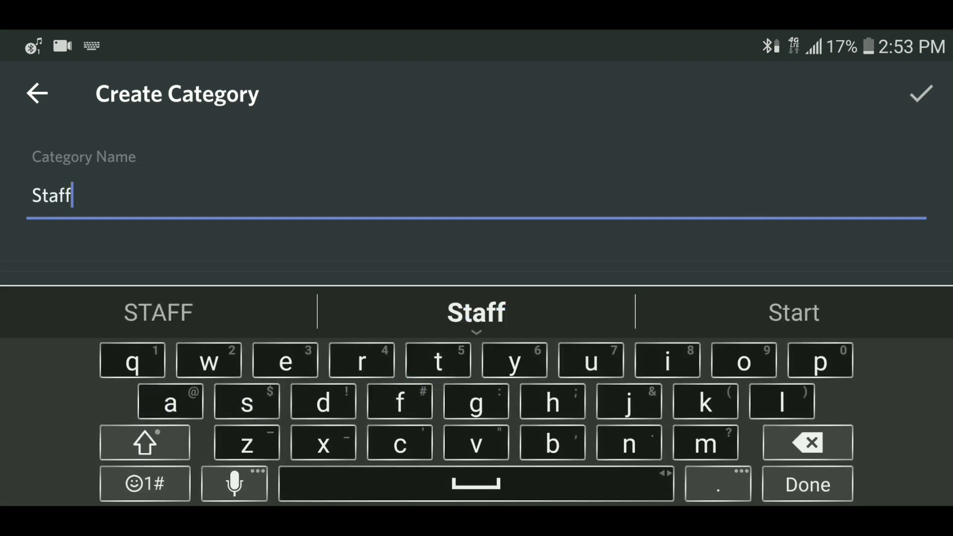
pyautogui.click(920, 95)
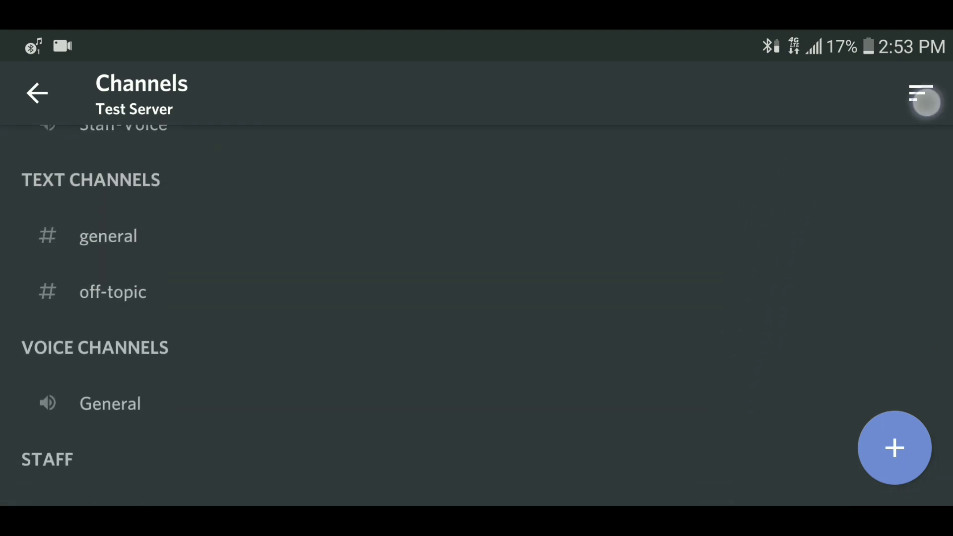
# Step: Reorder categories so Staff sits above Text Channels
pyautogui.click(921, 94)
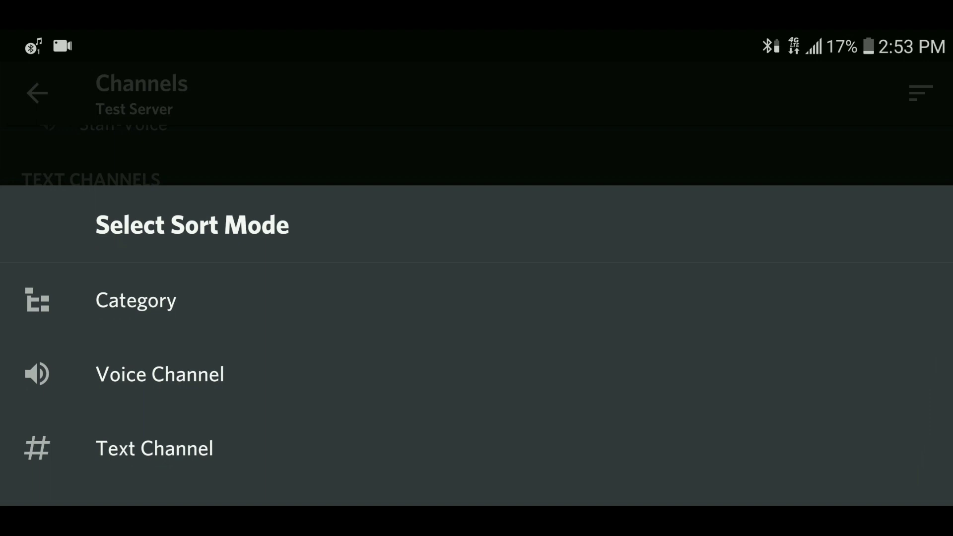
pyautogui.click(135, 299)
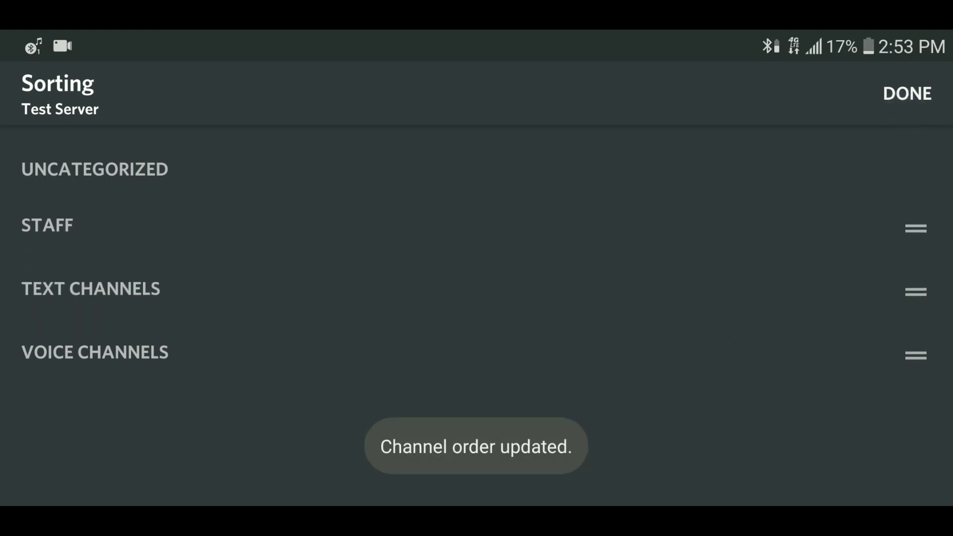
pyautogui.click(906, 94)
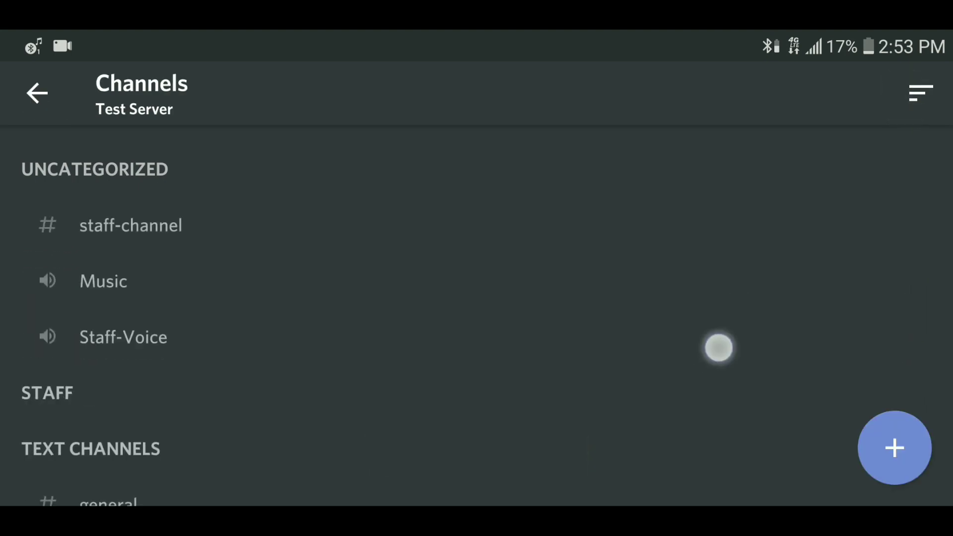
# Step: Move staff-channel and Staff-Voice into the Staff category and return to the server view
pyautogui.click(920, 92)
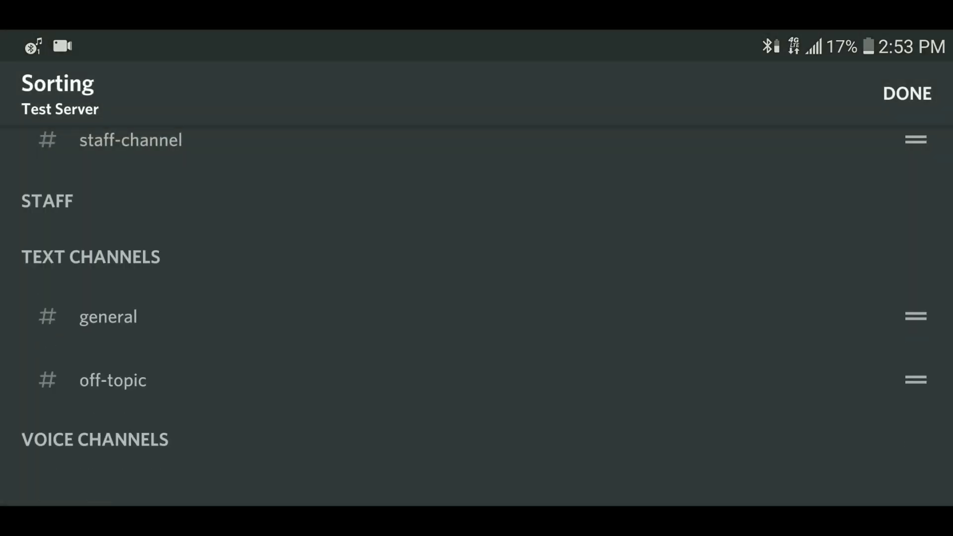
pyautogui.scroll(-3)
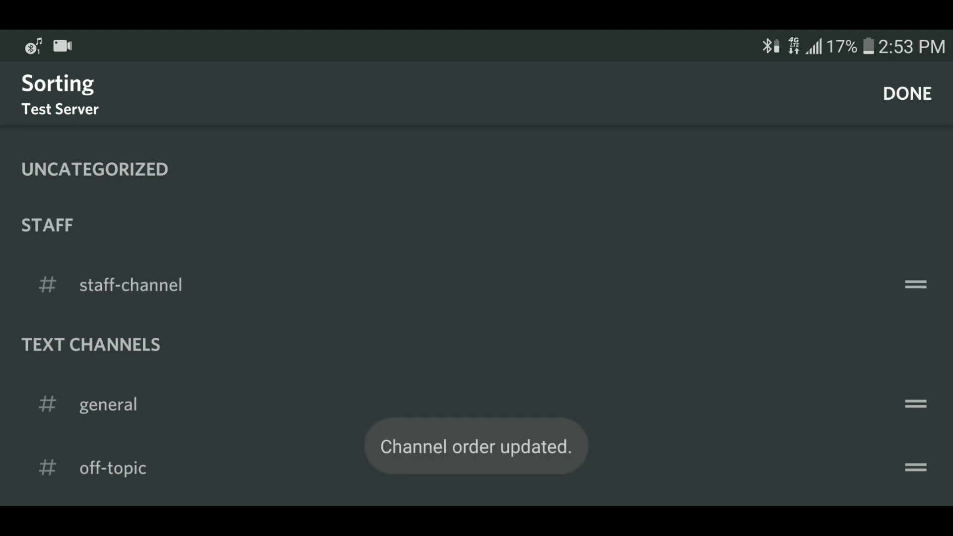
pyautogui.click(906, 94)
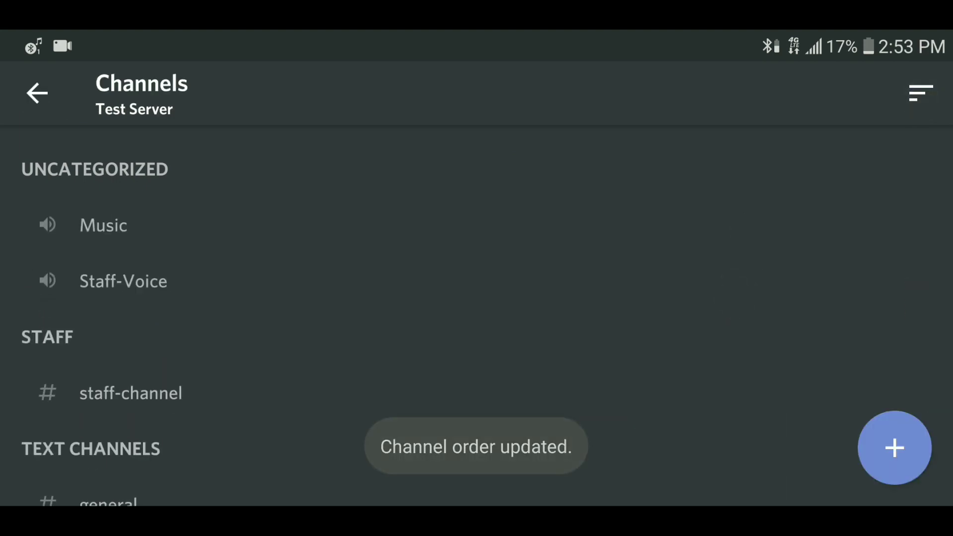
pyautogui.click(920, 93)
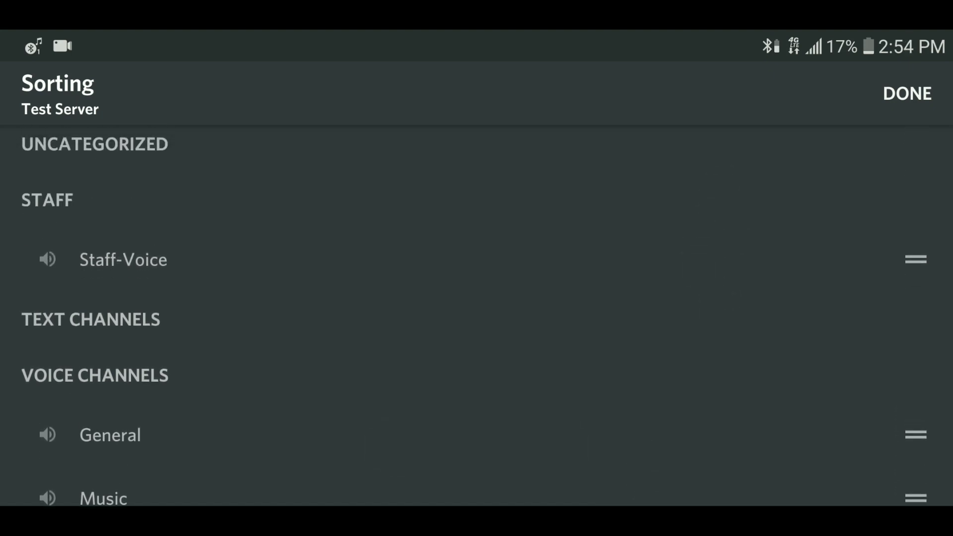
pyautogui.click(906, 94)
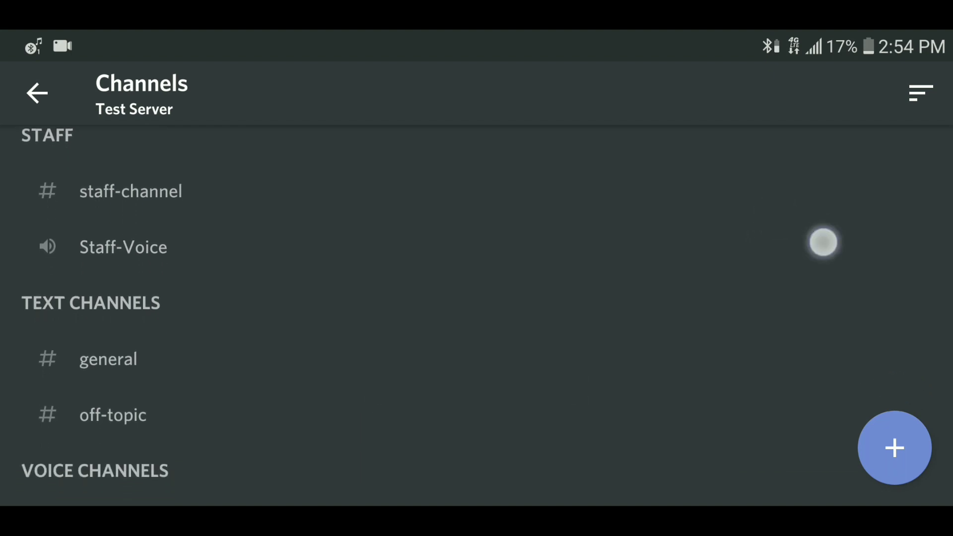
pyautogui.scroll(-3)
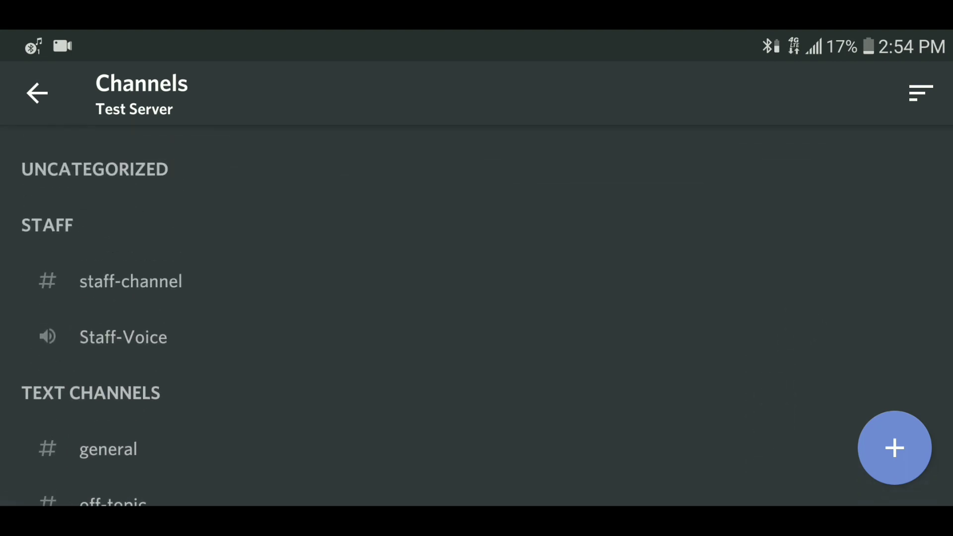
pyautogui.click(37, 93)
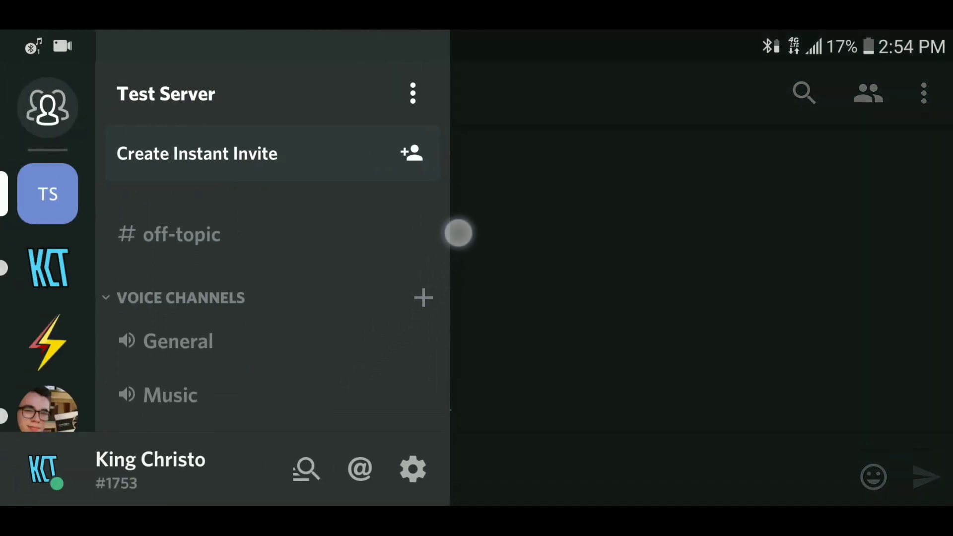
# Step: Scroll the channel drawer to check the Staff category holds both staff channels
pyautogui.scroll(3)
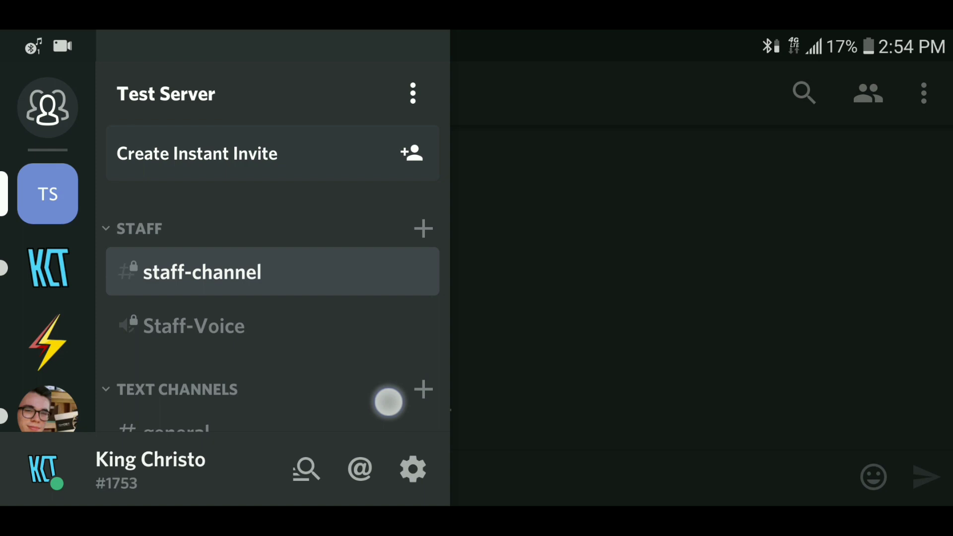
pyautogui.scroll(3)
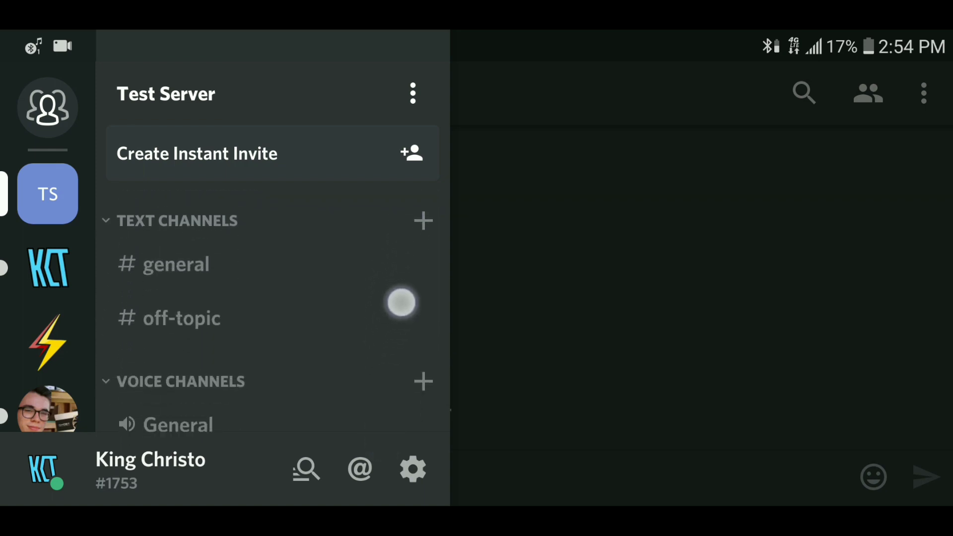
pyautogui.scroll(-3)
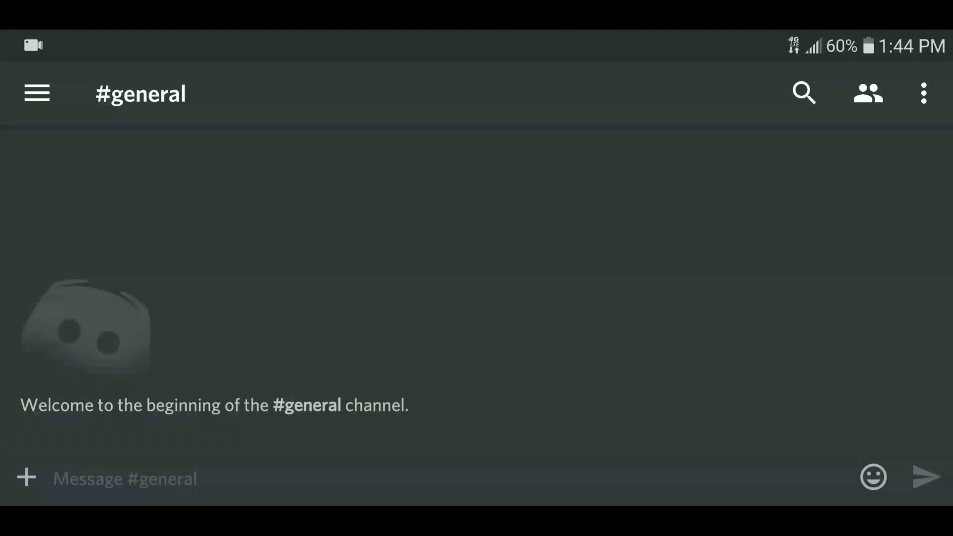
# Step: Switch to the browser and go to the Dyno bot website at dynobot.net
pyautogui.write('Im')
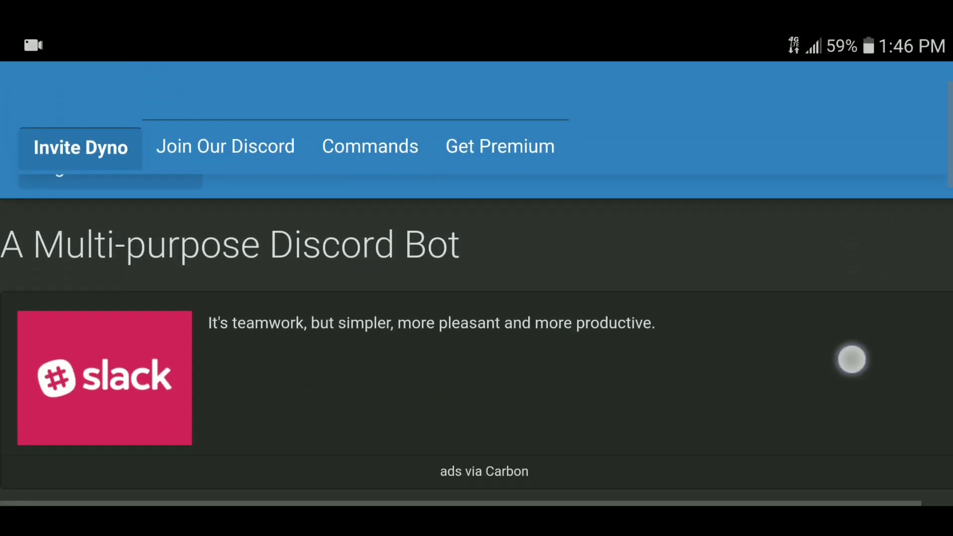
# Step: Log in to Dyno with the Discord account and authorize access
pyautogui.scroll(-3)
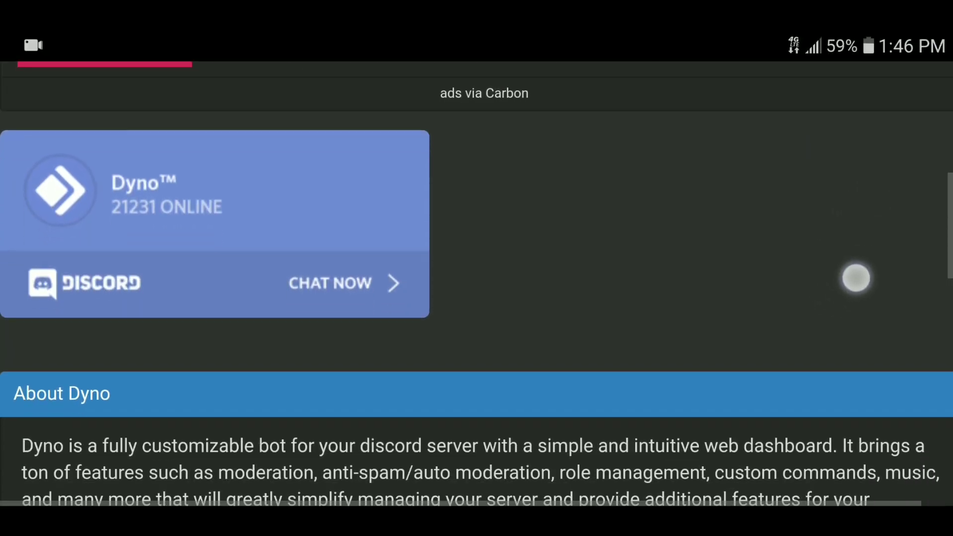
pyautogui.scroll(-3)
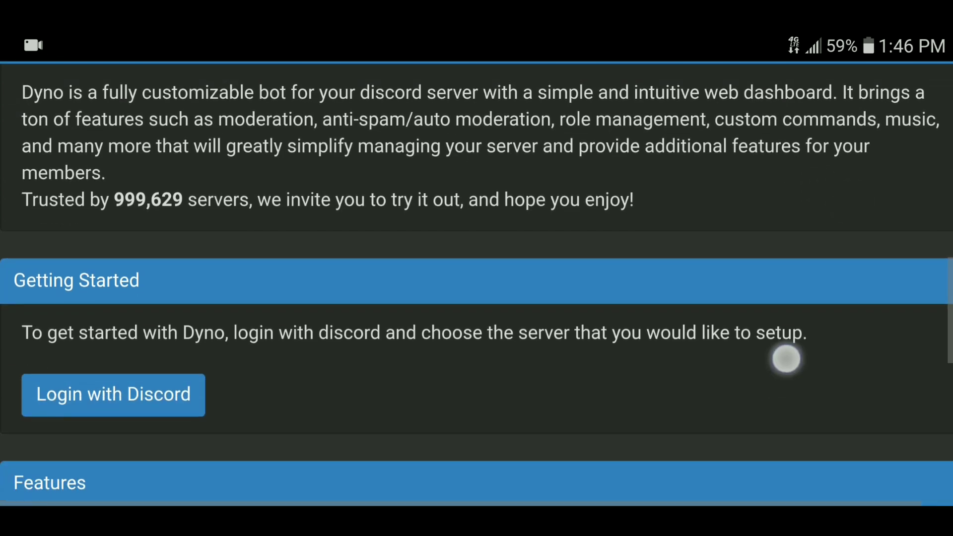
pyautogui.click(113, 395)
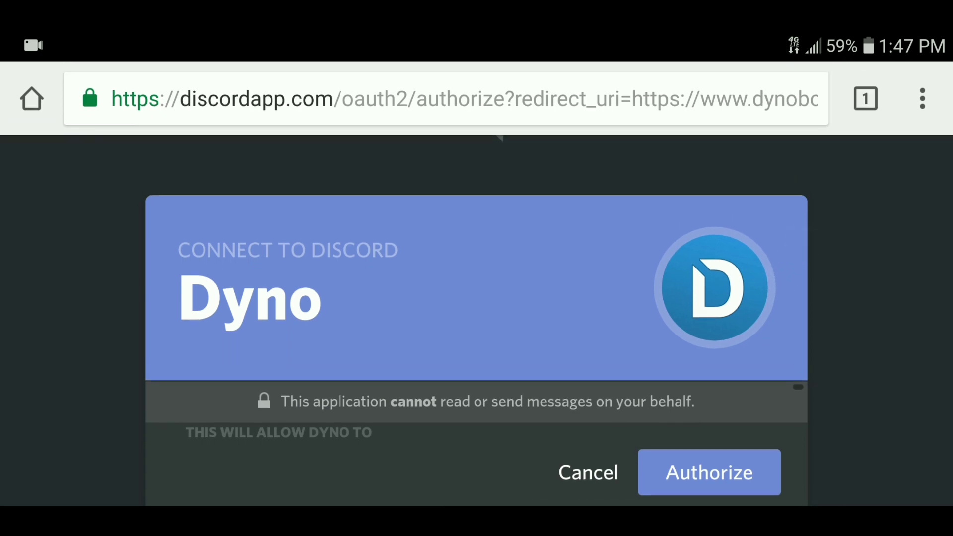
pyautogui.click(708, 472)
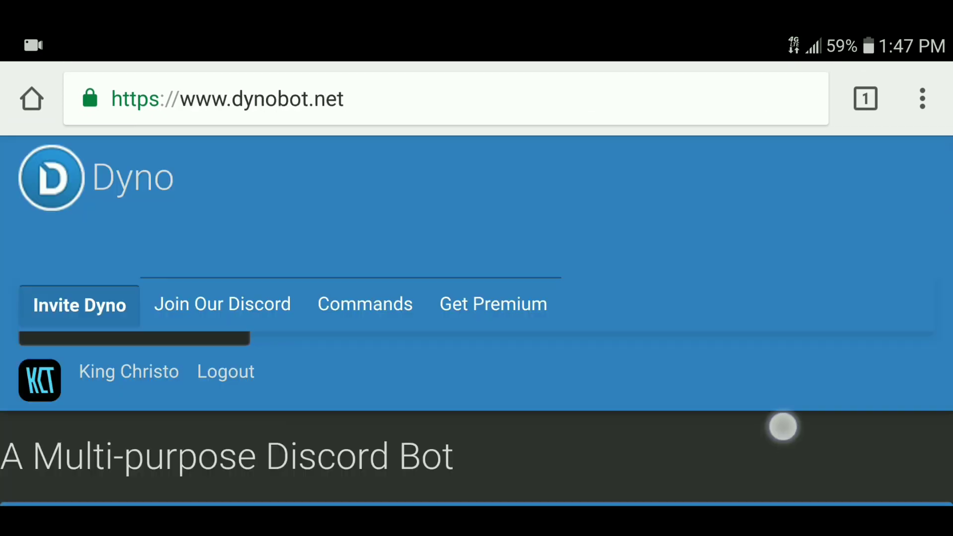
# Step: Pass the reCAPTCHA check to reach the Manage Server page for Test Server
pyautogui.scroll(-3)
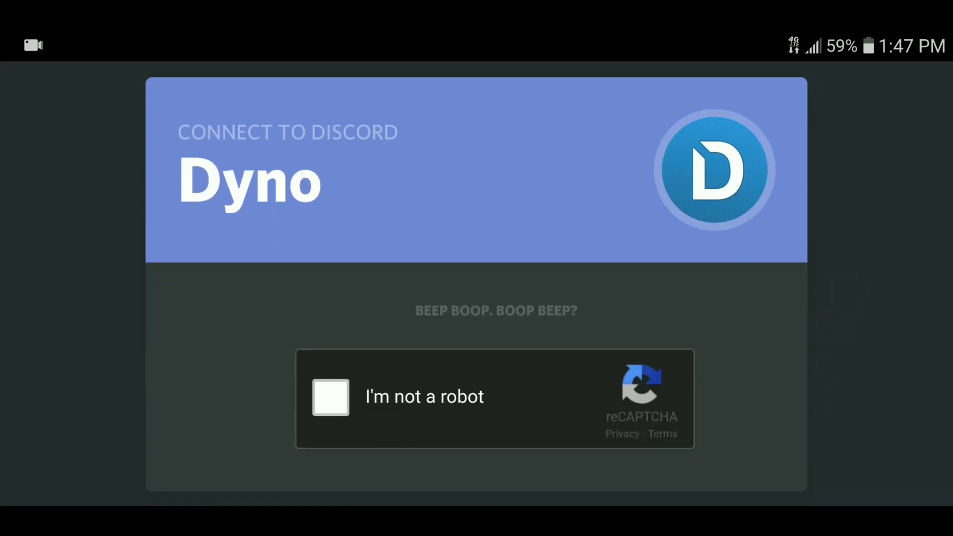
pyautogui.click(330, 397)
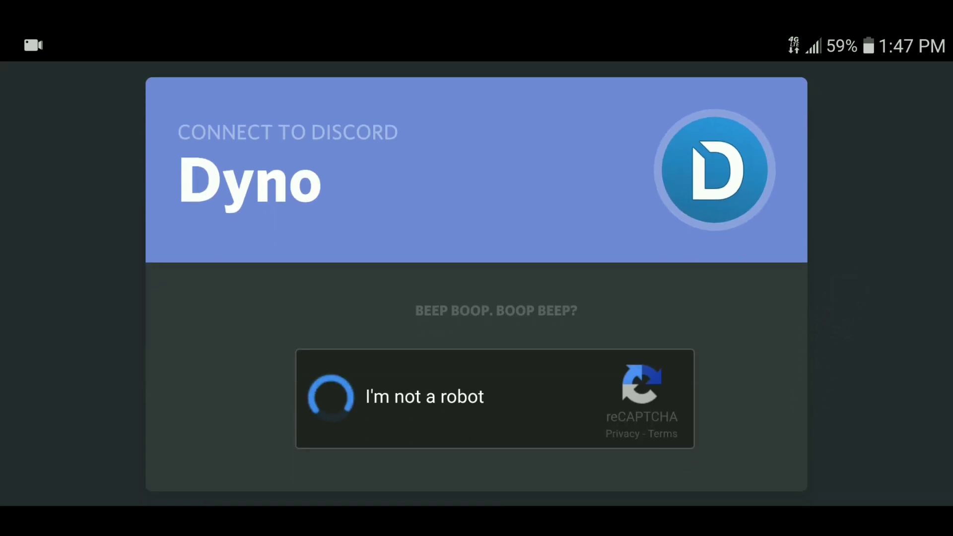
pyautogui.click(330, 396)
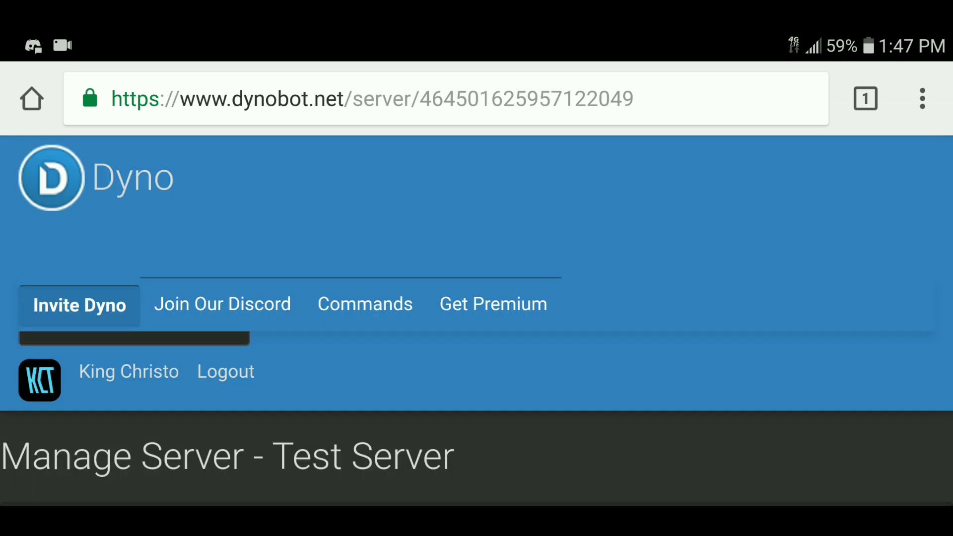
pyautogui.scroll(-3)
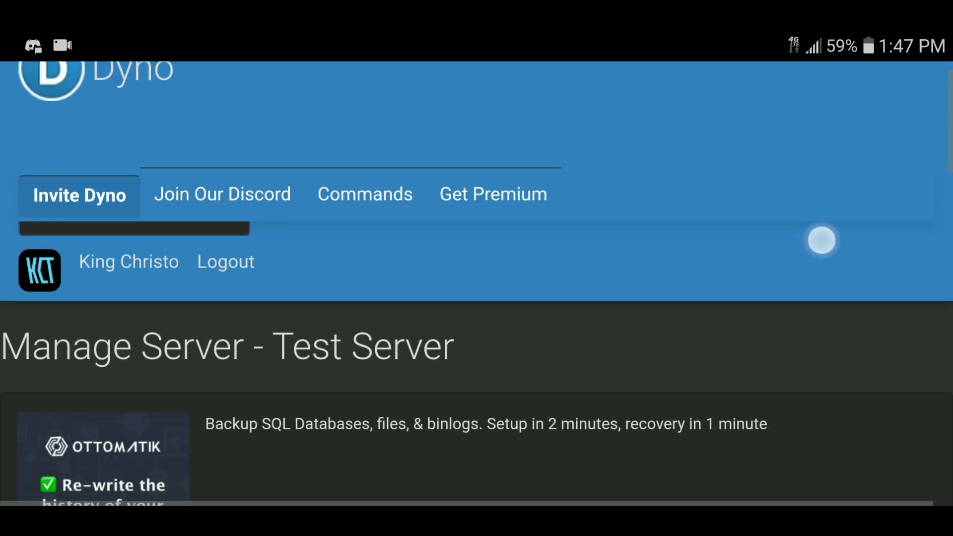
pyautogui.scroll(3)
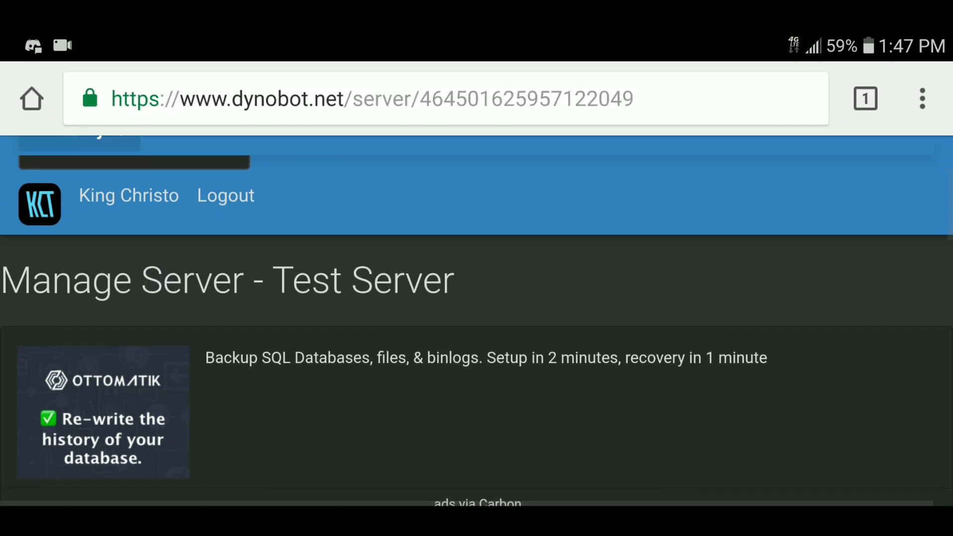
pyautogui.scroll(-3)
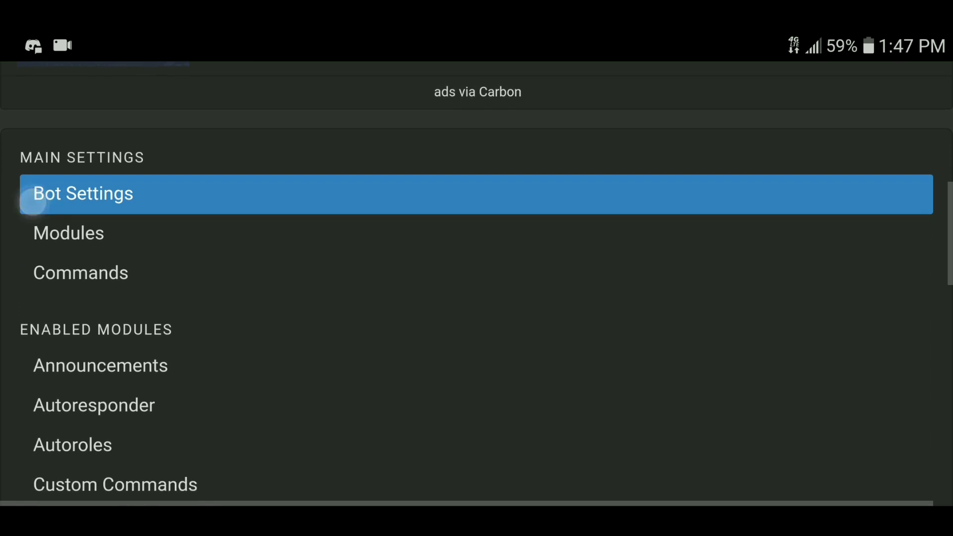
pyautogui.scroll(3)
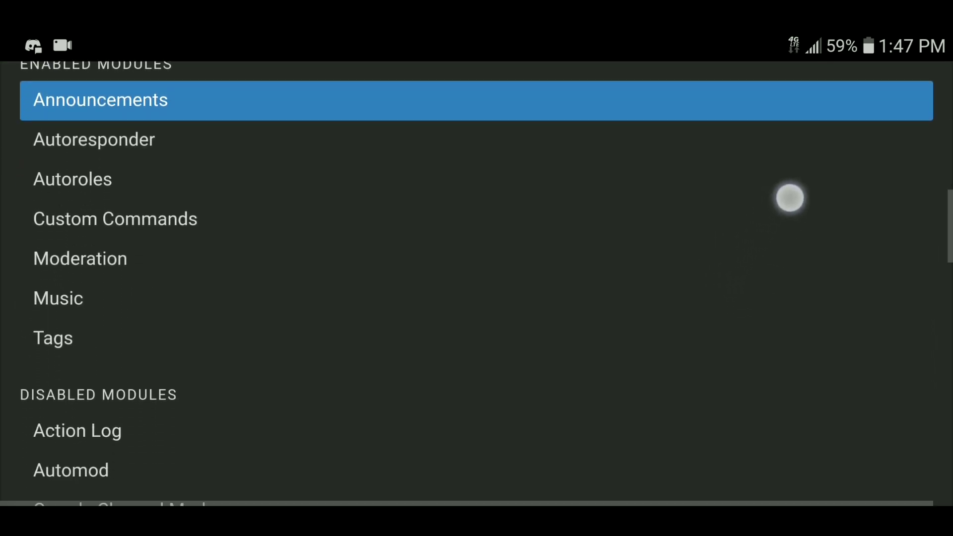
# Step: Enable Show join messages in the Announcements module and scroll to the Join Message box
pyautogui.click(100, 100)
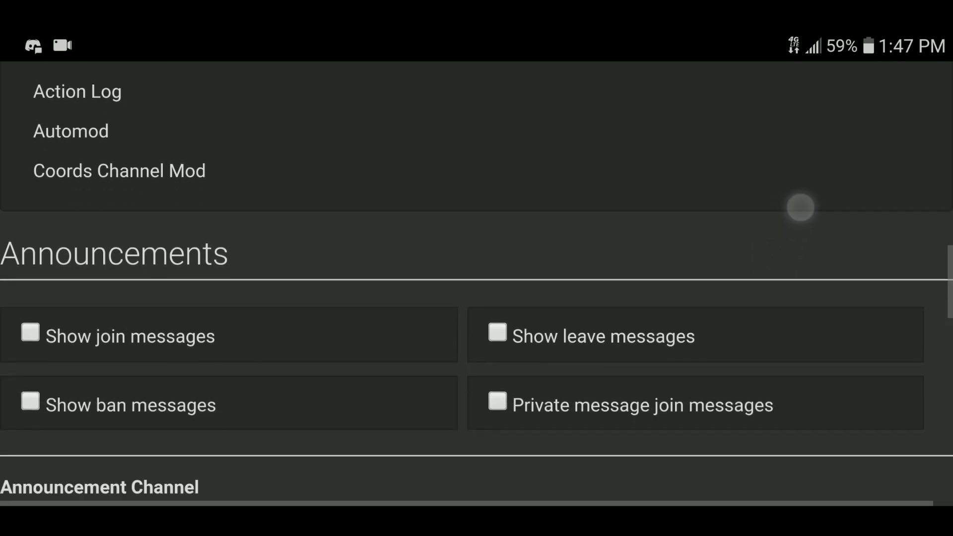
pyautogui.click(29, 336)
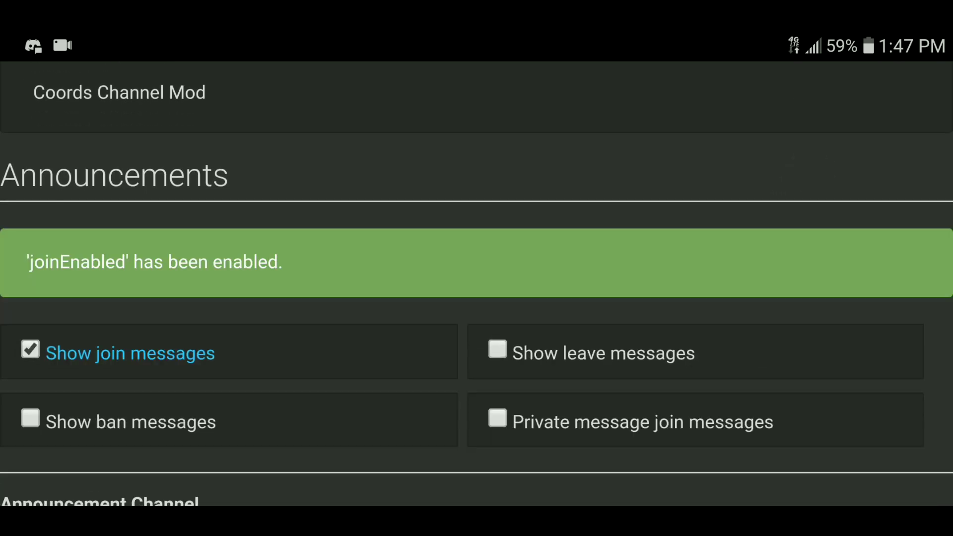
pyautogui.scroll(-3)
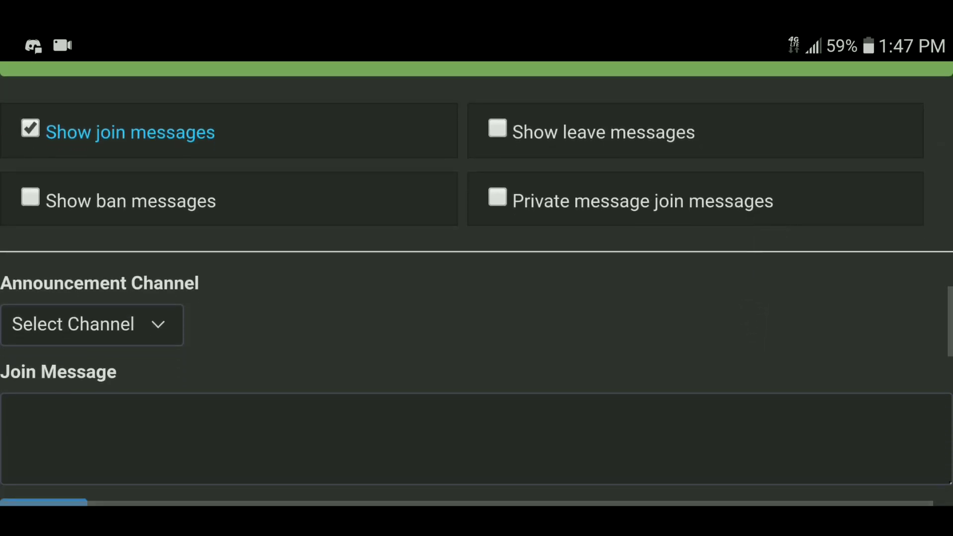
pyautogui.scroll(-3)
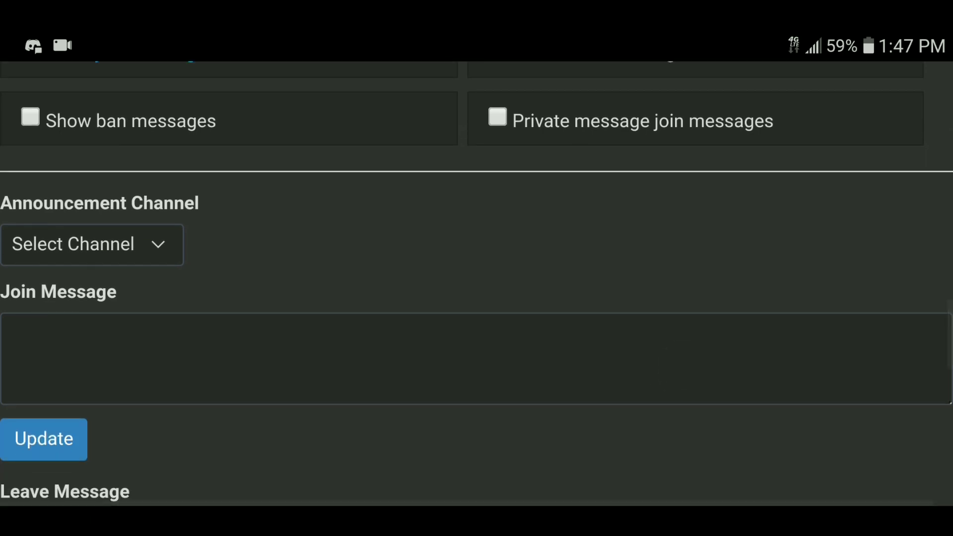
pyautogui.scroll(-3)
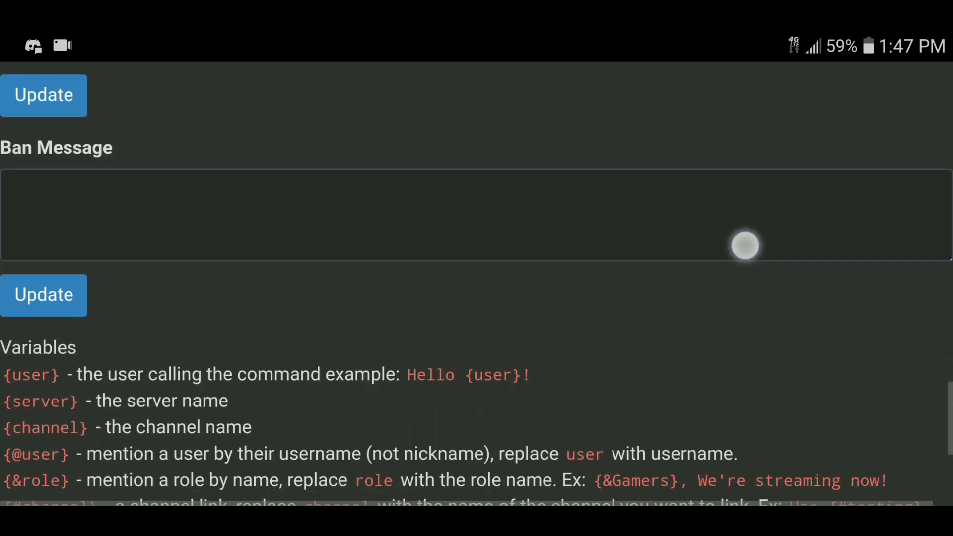
pyautogui.scroll(-3)
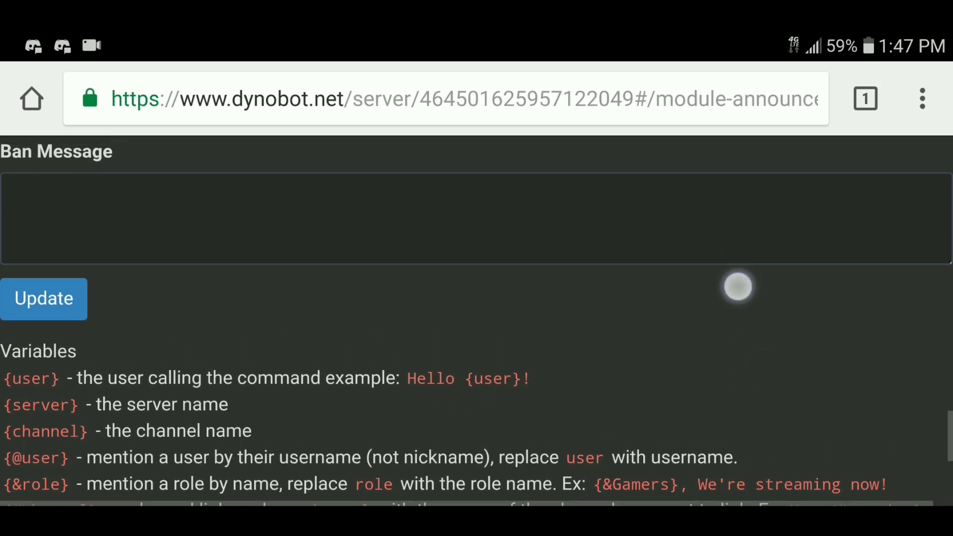
pyautogui.scroll(3)
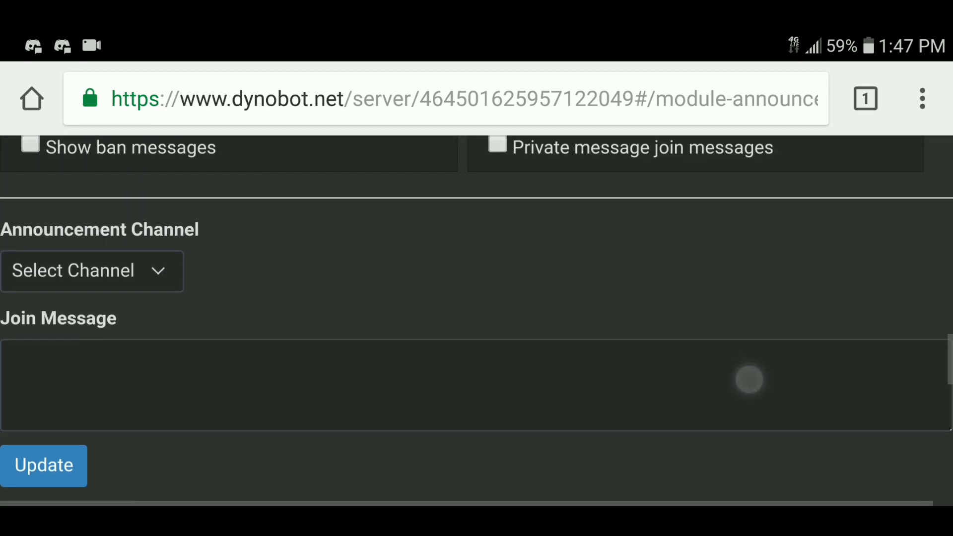
# Step: Enter the join message 'Welcome {user} to the server!' and update the module
pyautogui.write('Welcome')
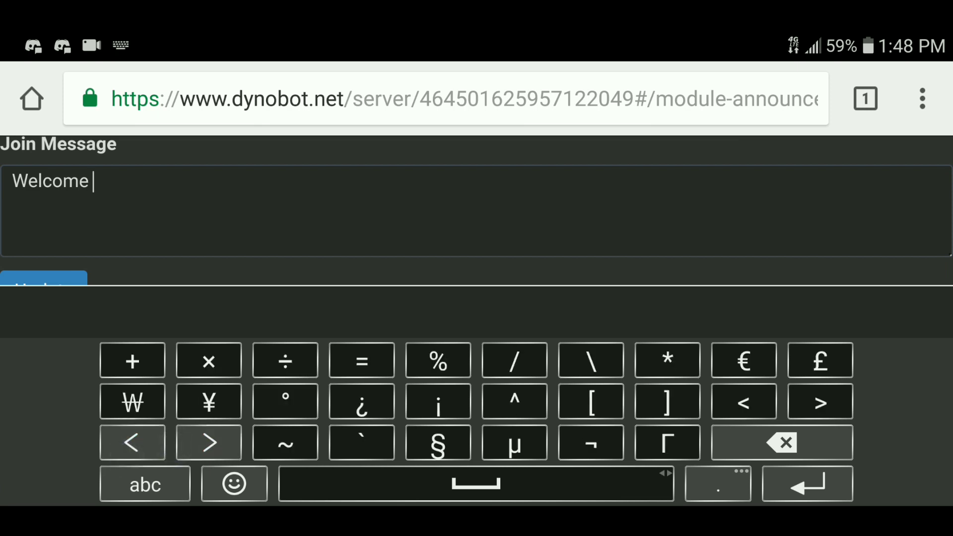
pyautogui.click(208, 442)
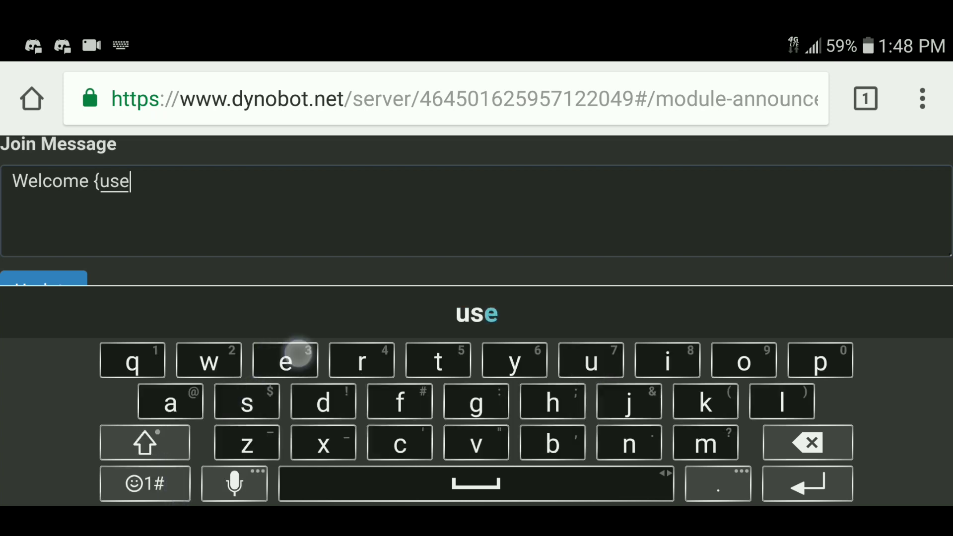
pyautogui.write('r')
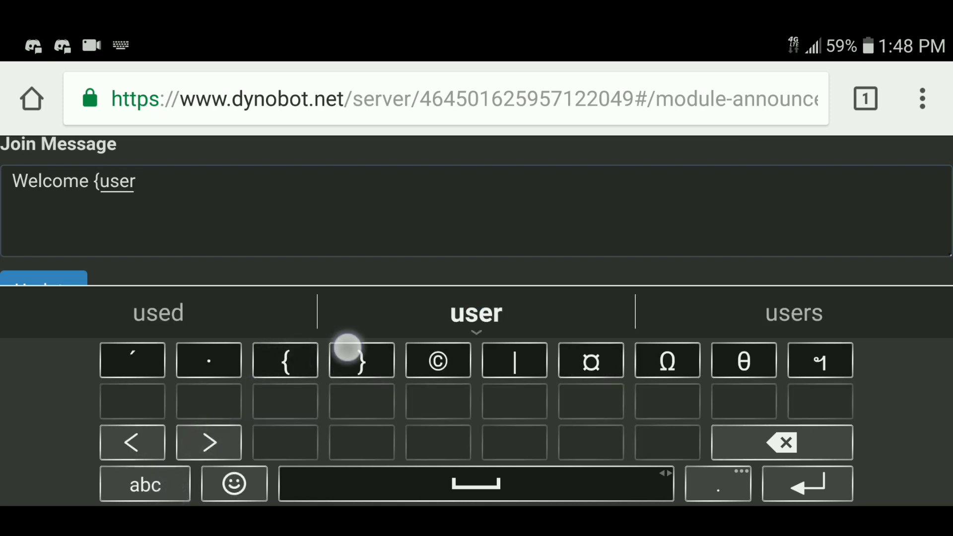
pyautogui.write('} to t')
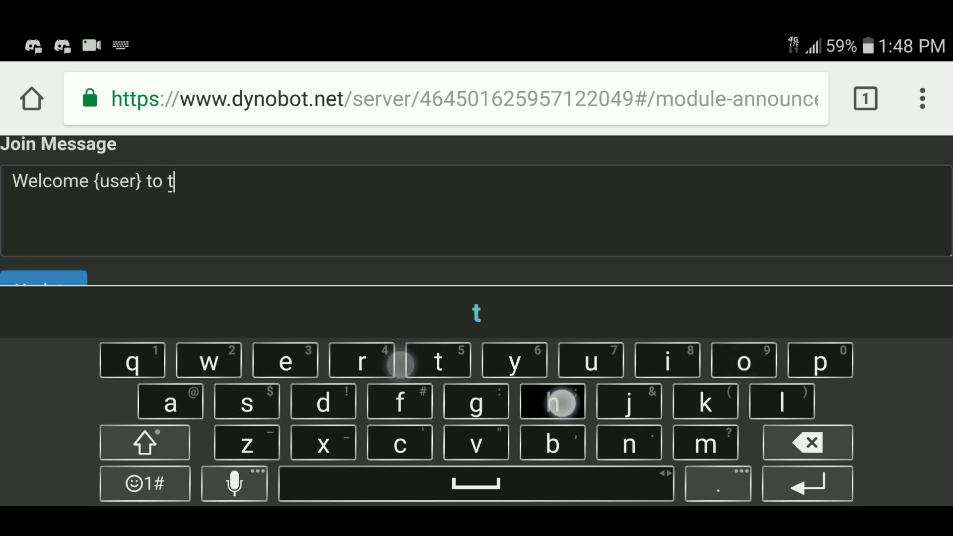
pyautogui.write('he server!')
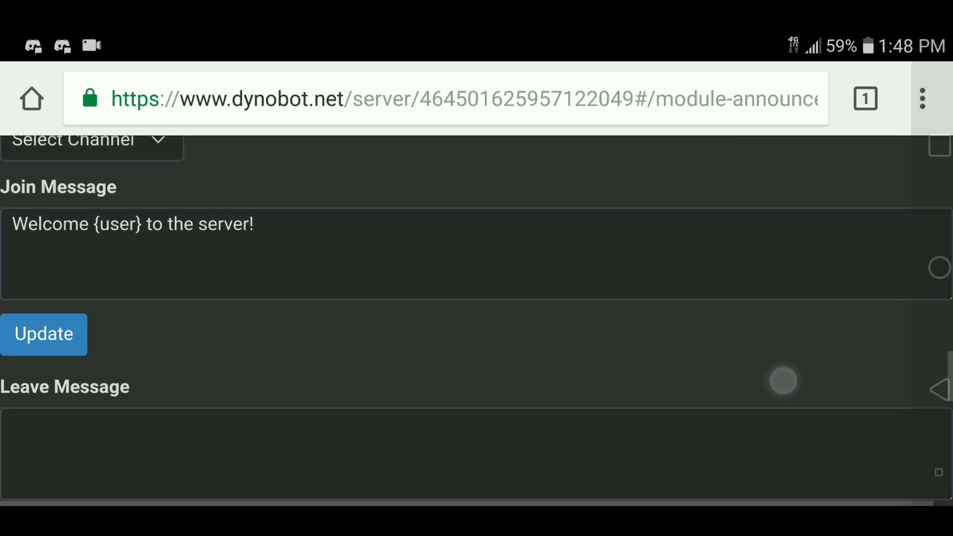
pyautogui.scroll(-3)
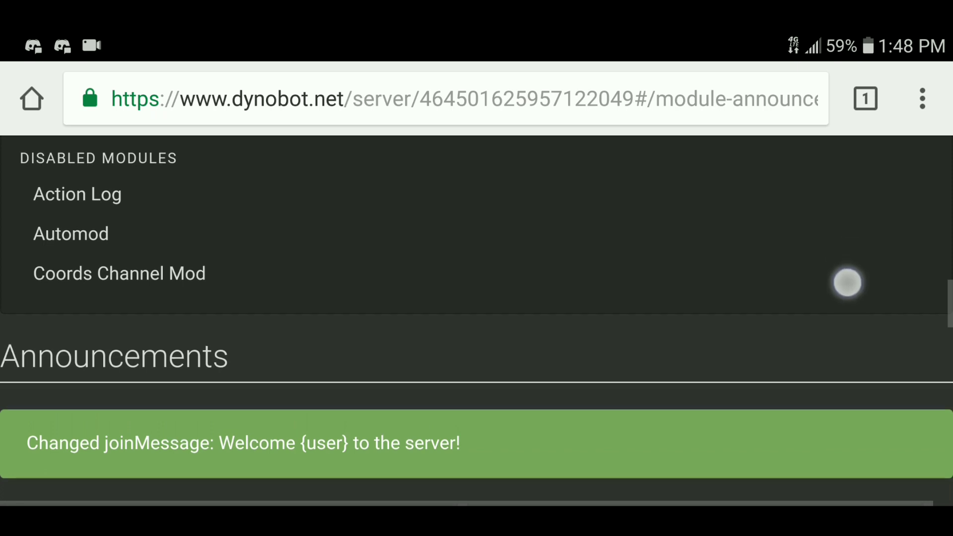
pyautogui.scroll(3)
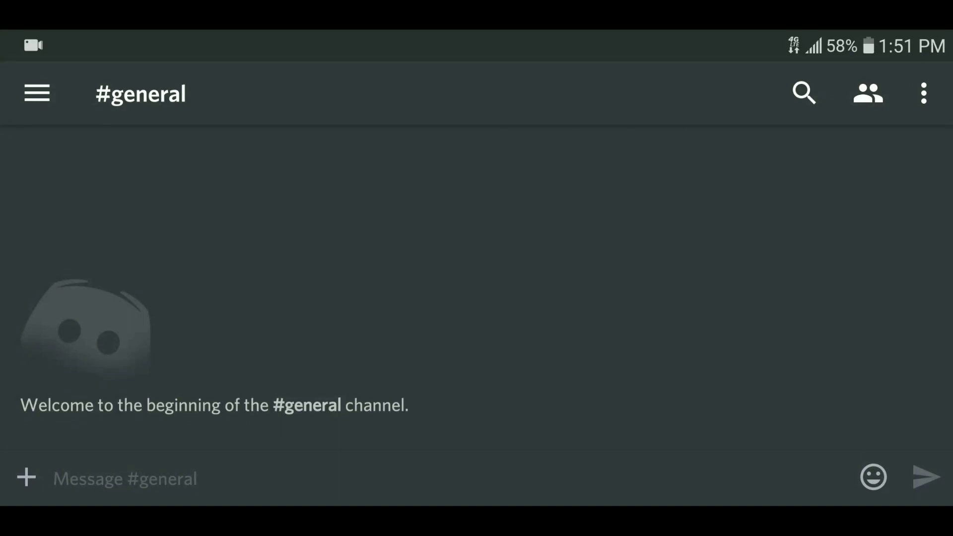
# Step: Check Discord's #general, where Dyno now posts the welcome message
pyautogui.click(125, 478)
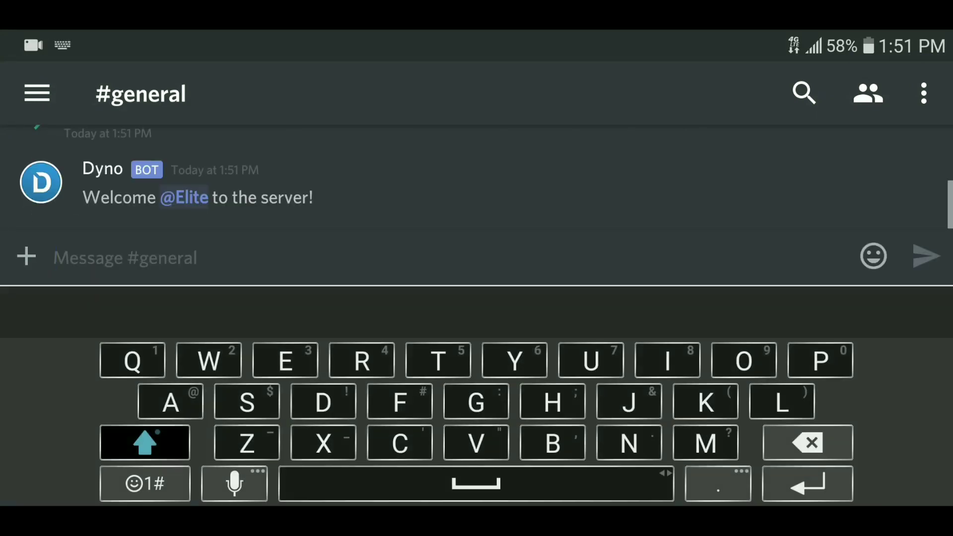